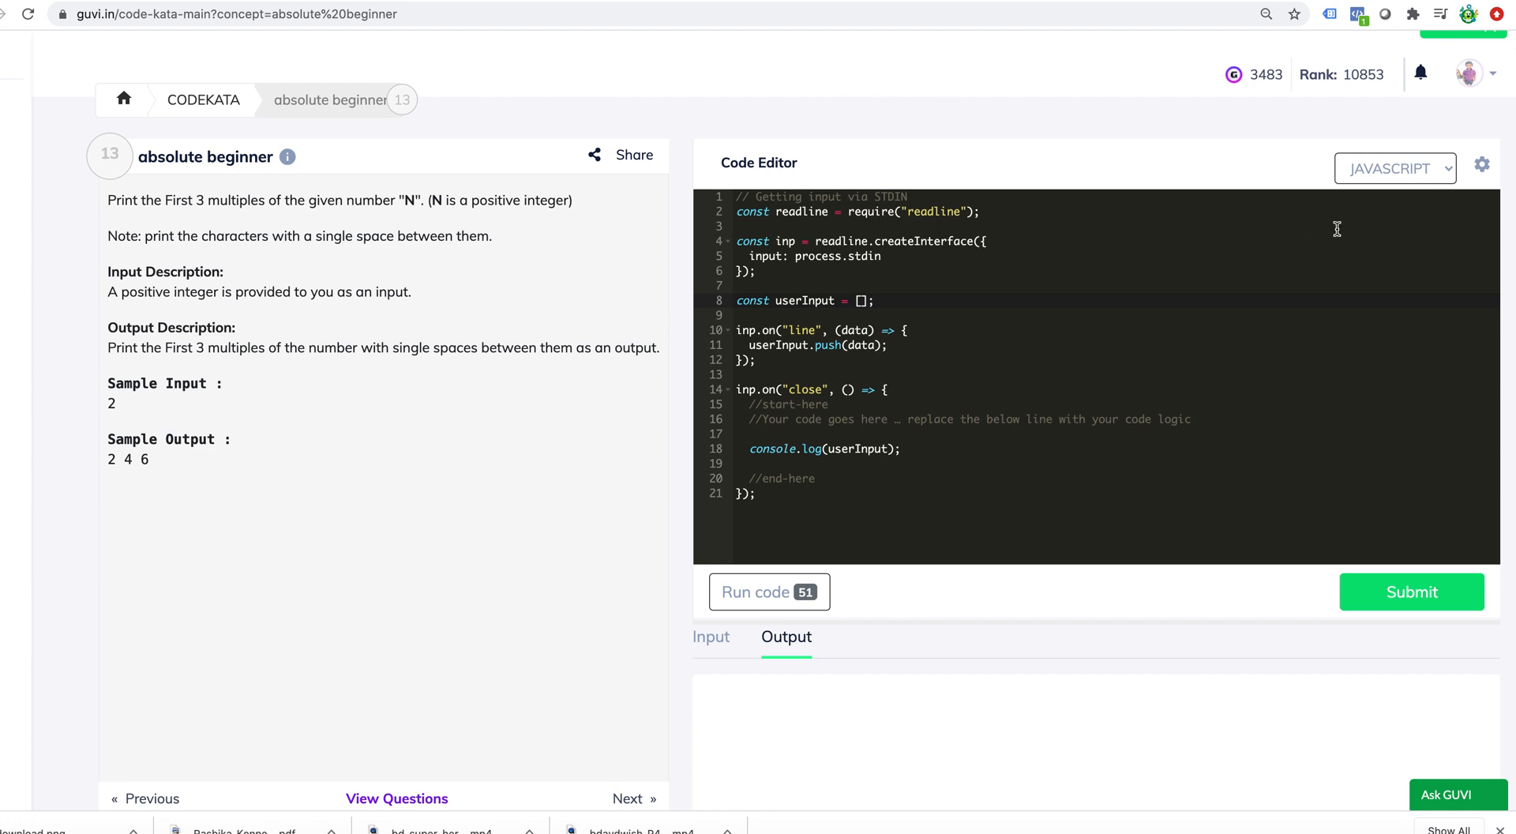
- Keep JavaScript selected as the coding language for the starter code
click(1395, 168)
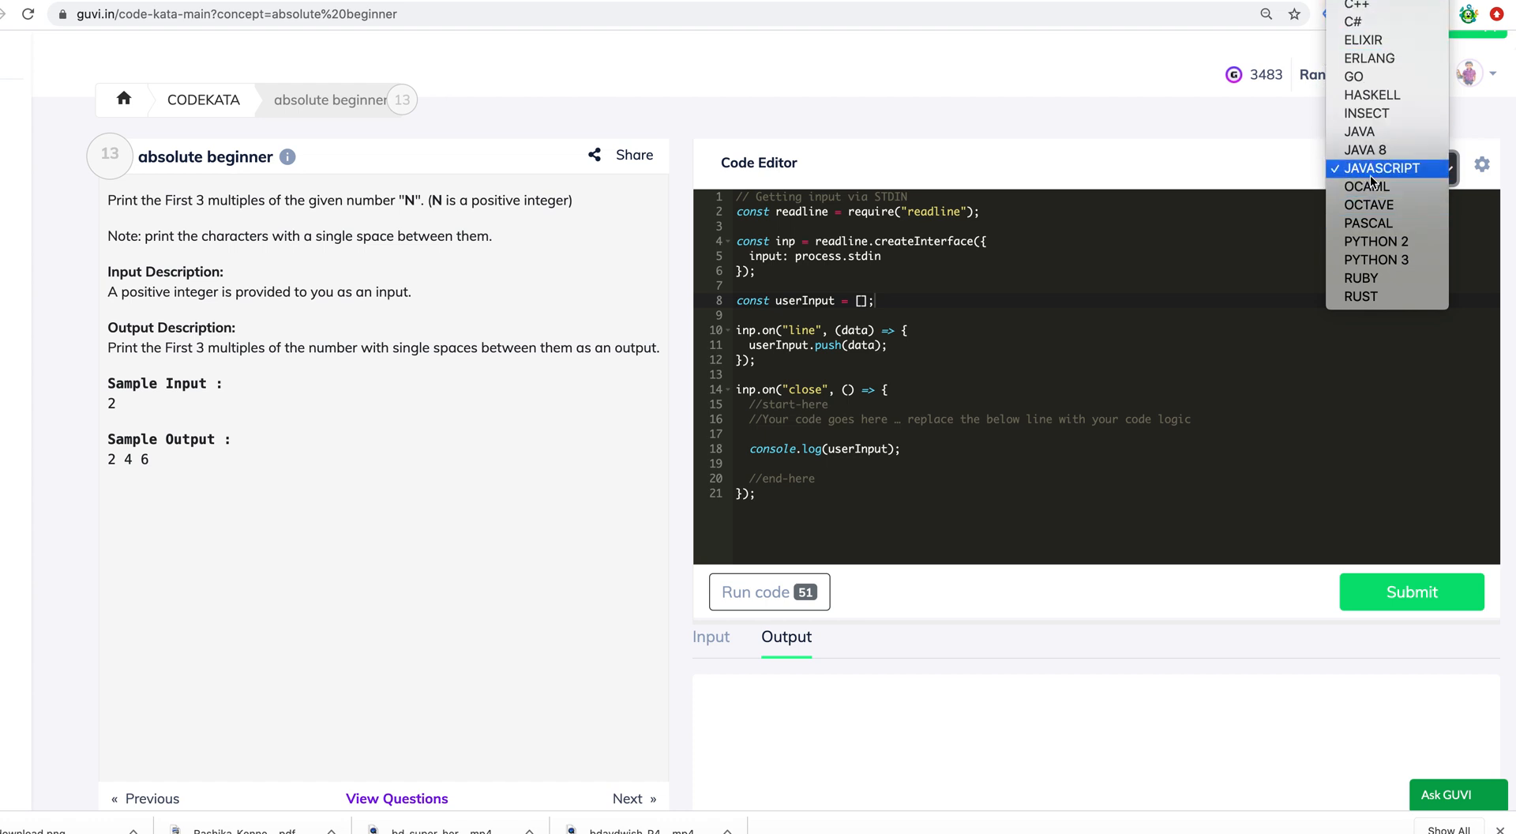
click(1387, 168)
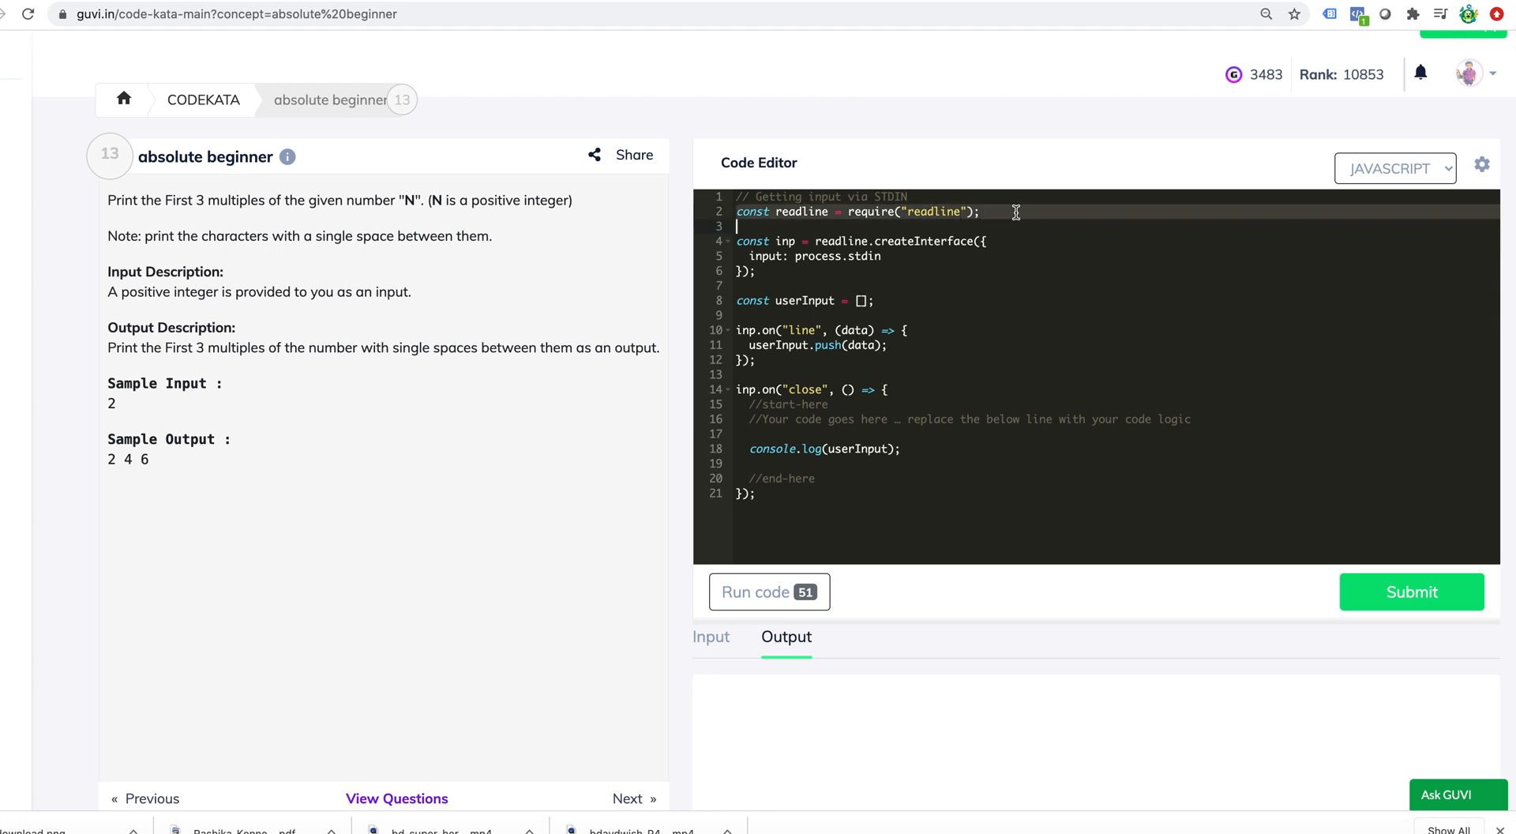
mouse_move(848, 283)
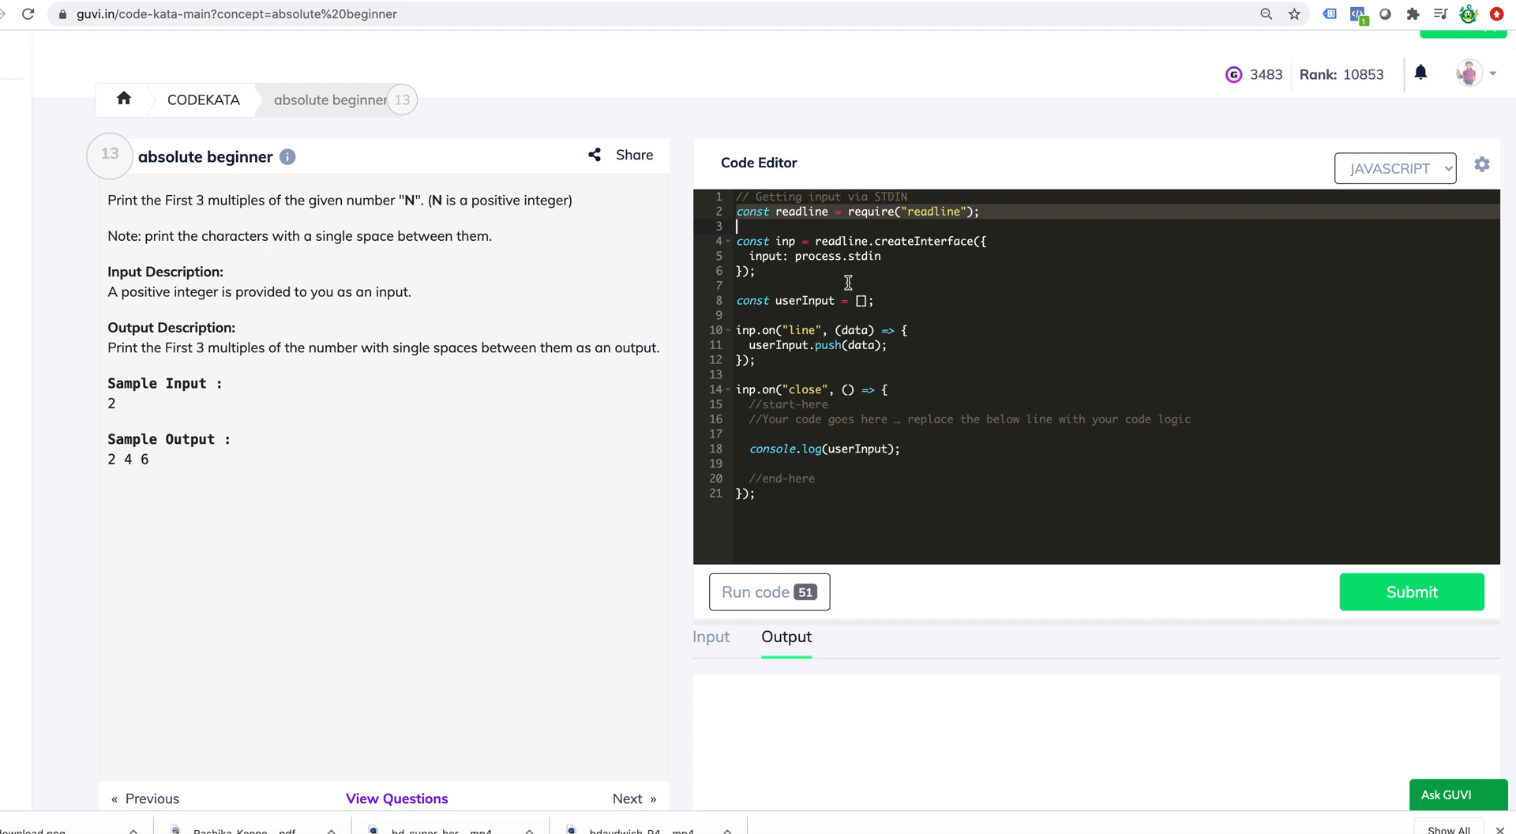
double_click(779, 345)
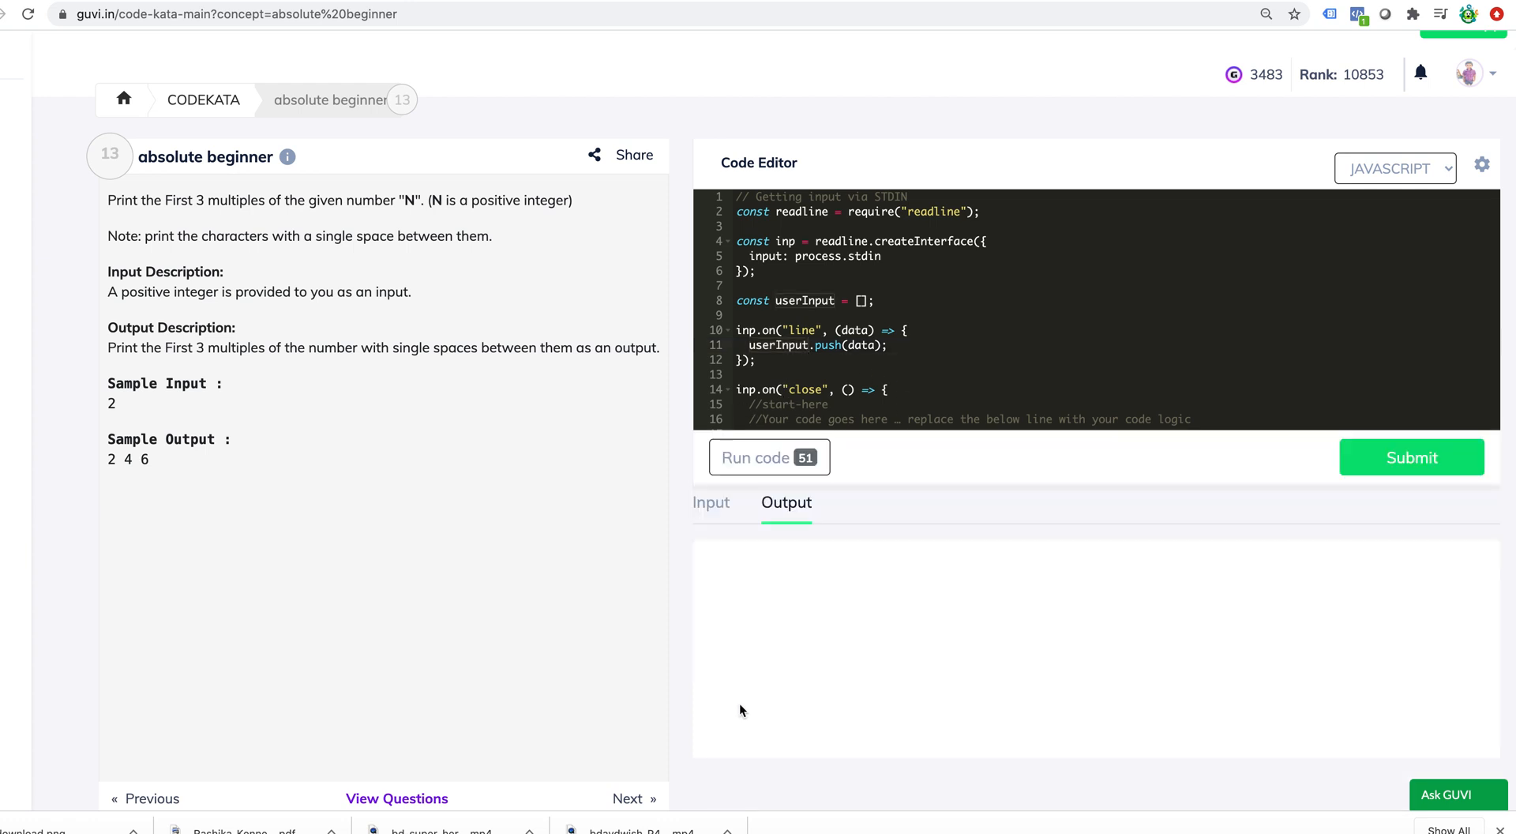
- Run the starter code with input 'Arun' and check the output [ 'Arun' ]
click(711, 502)
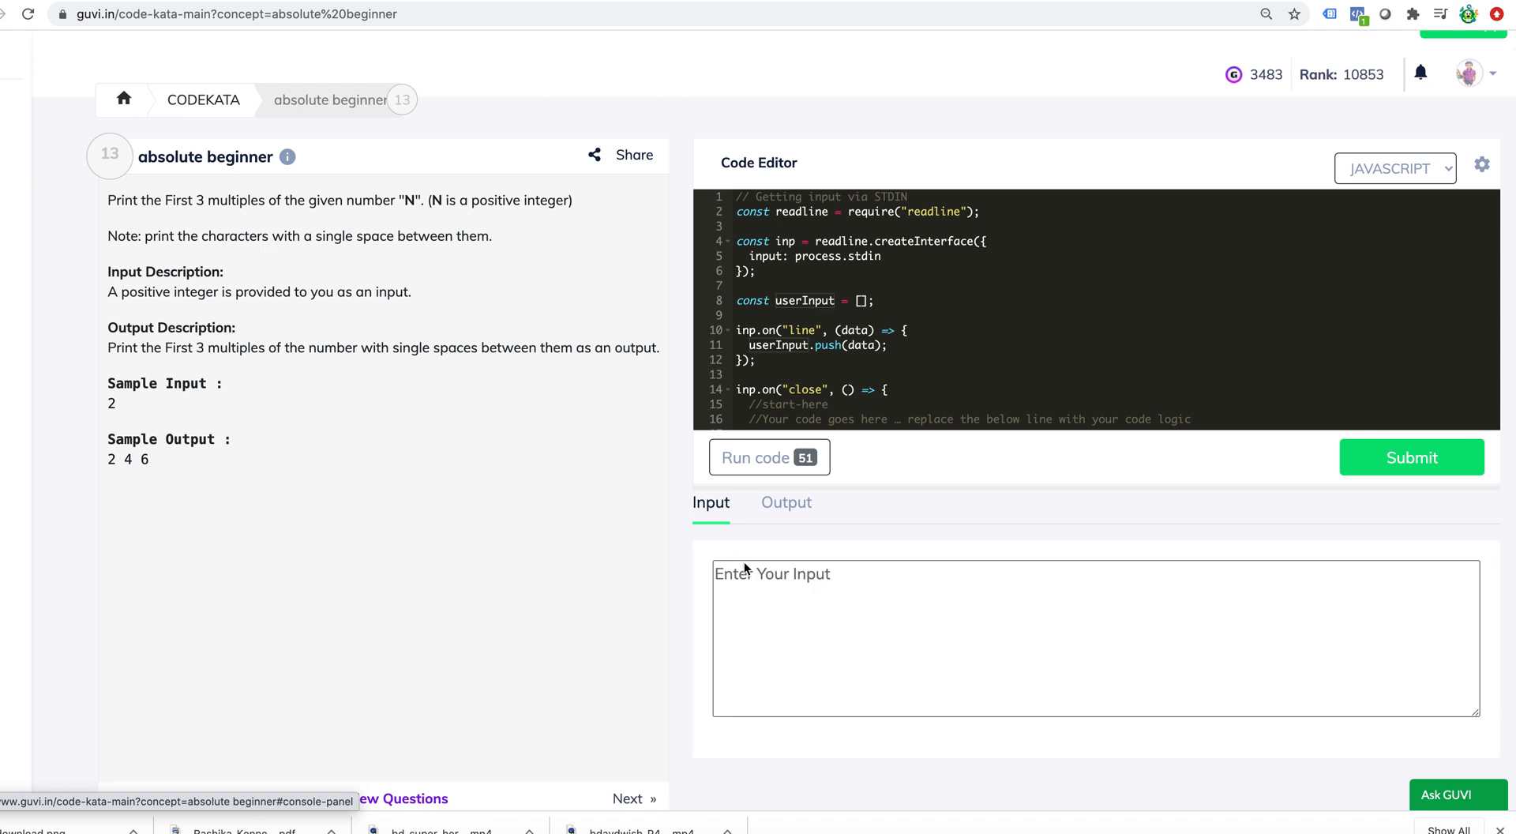
text(Arun)
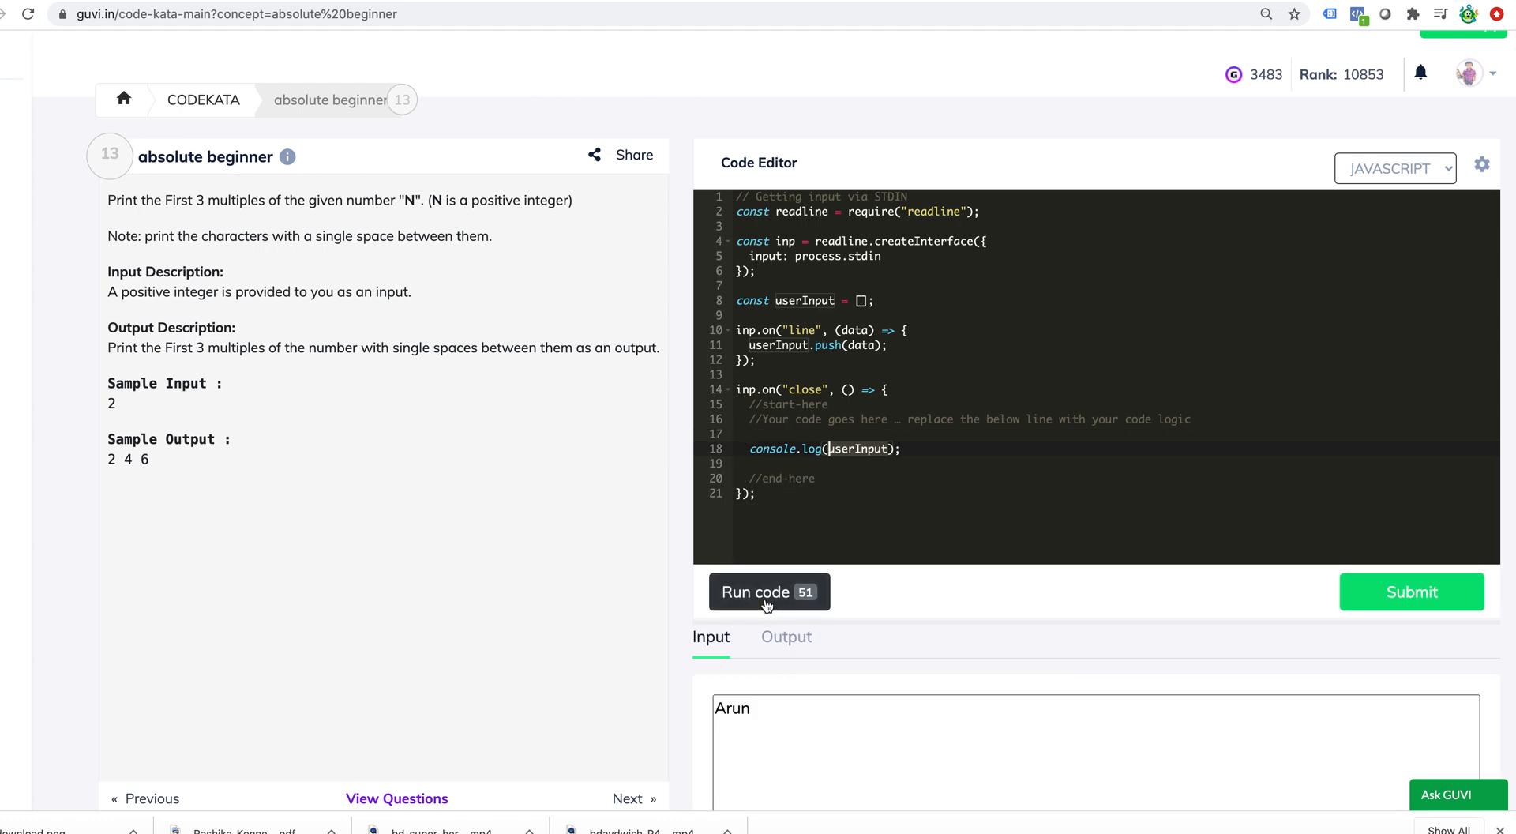
click(768, 592)
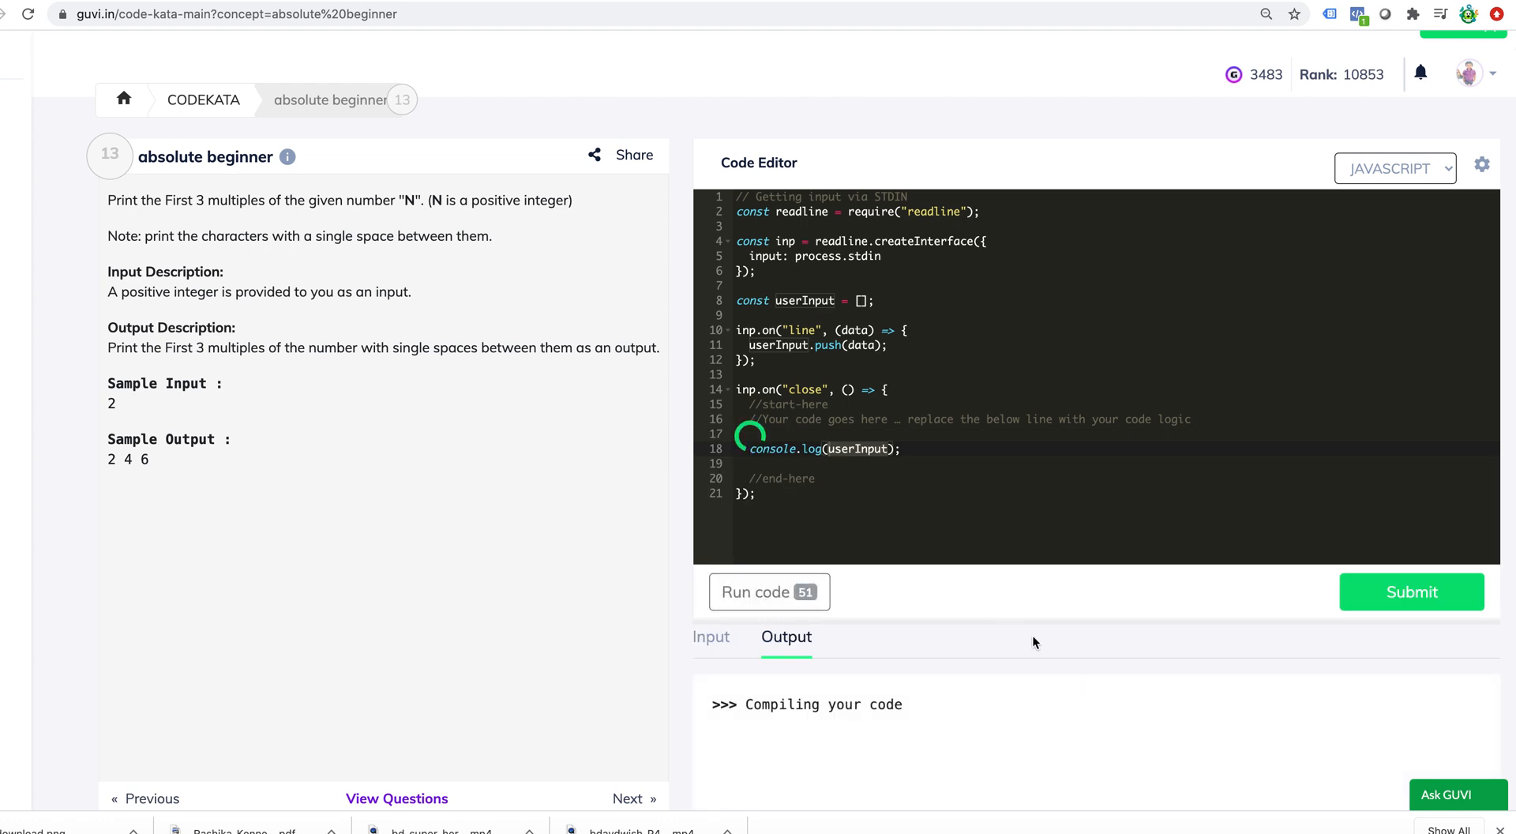
click(769, 592)
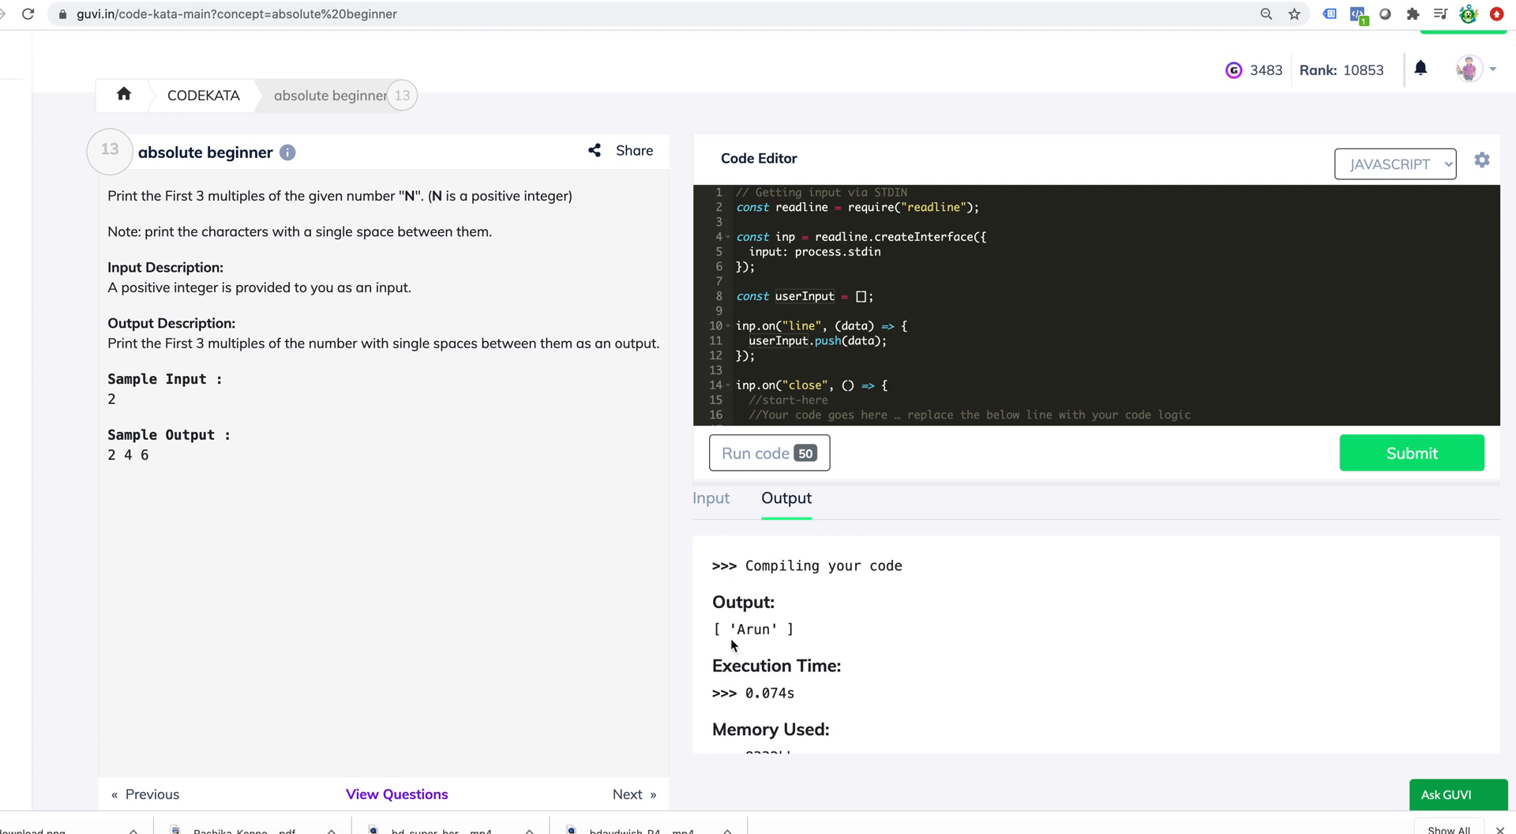
double_click(751, 628)
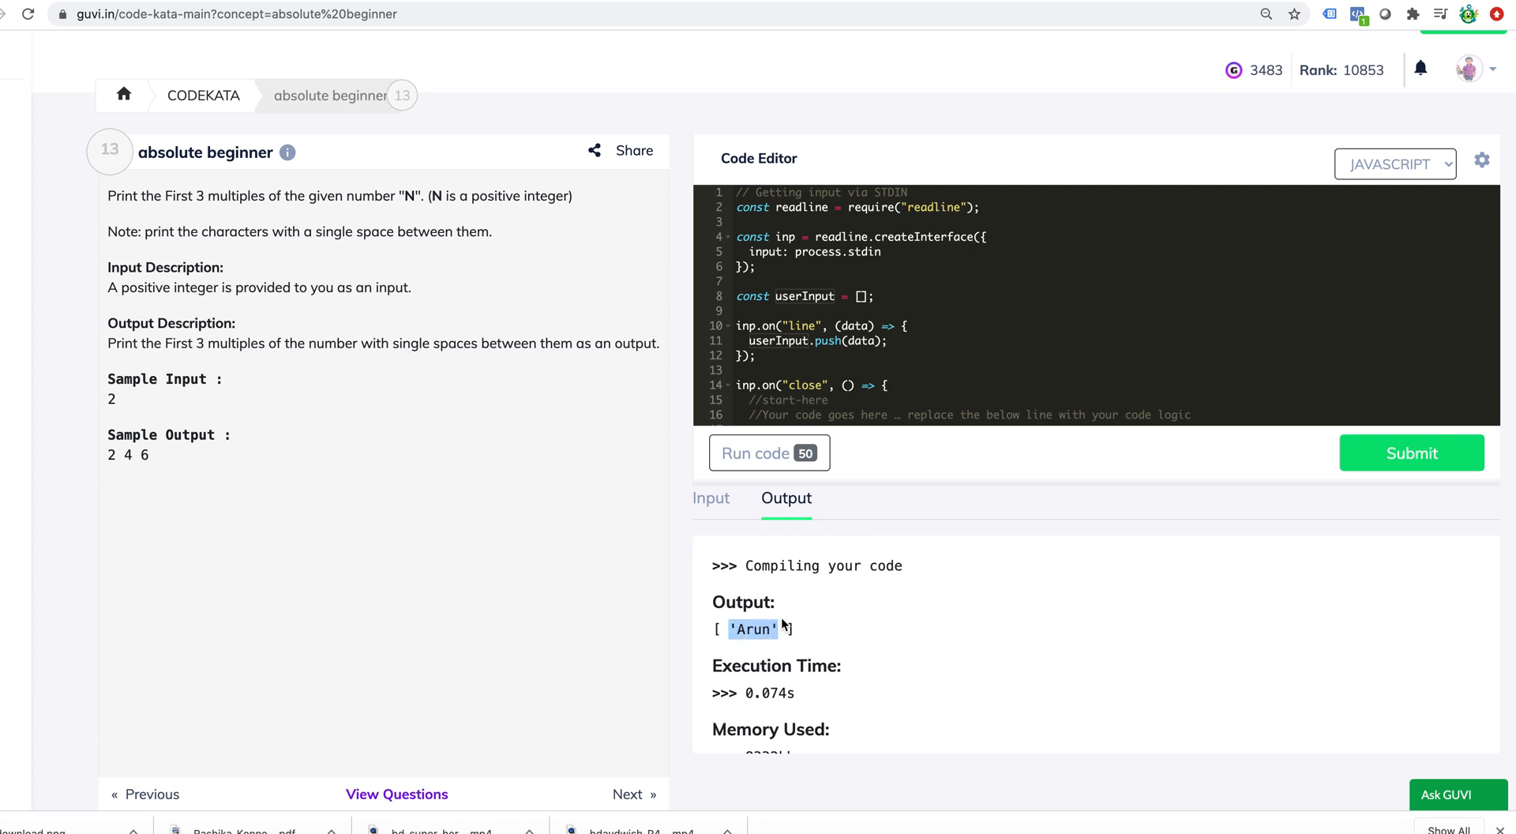
click(758, 452)
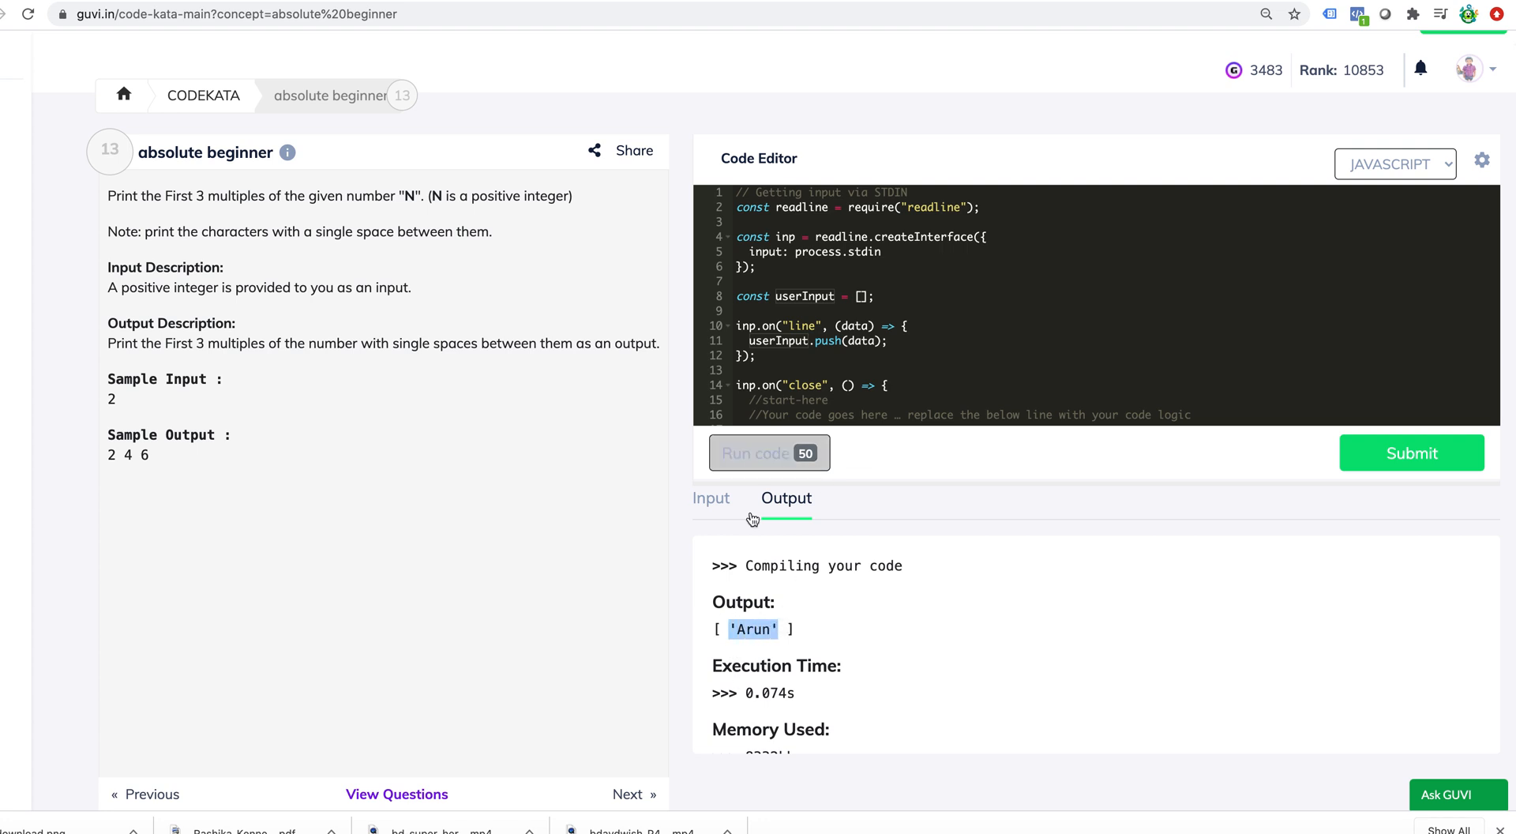
- Extend the input to 'Arun Prakash GUVI Chennai', run, and check the printed element
click(711, 499)
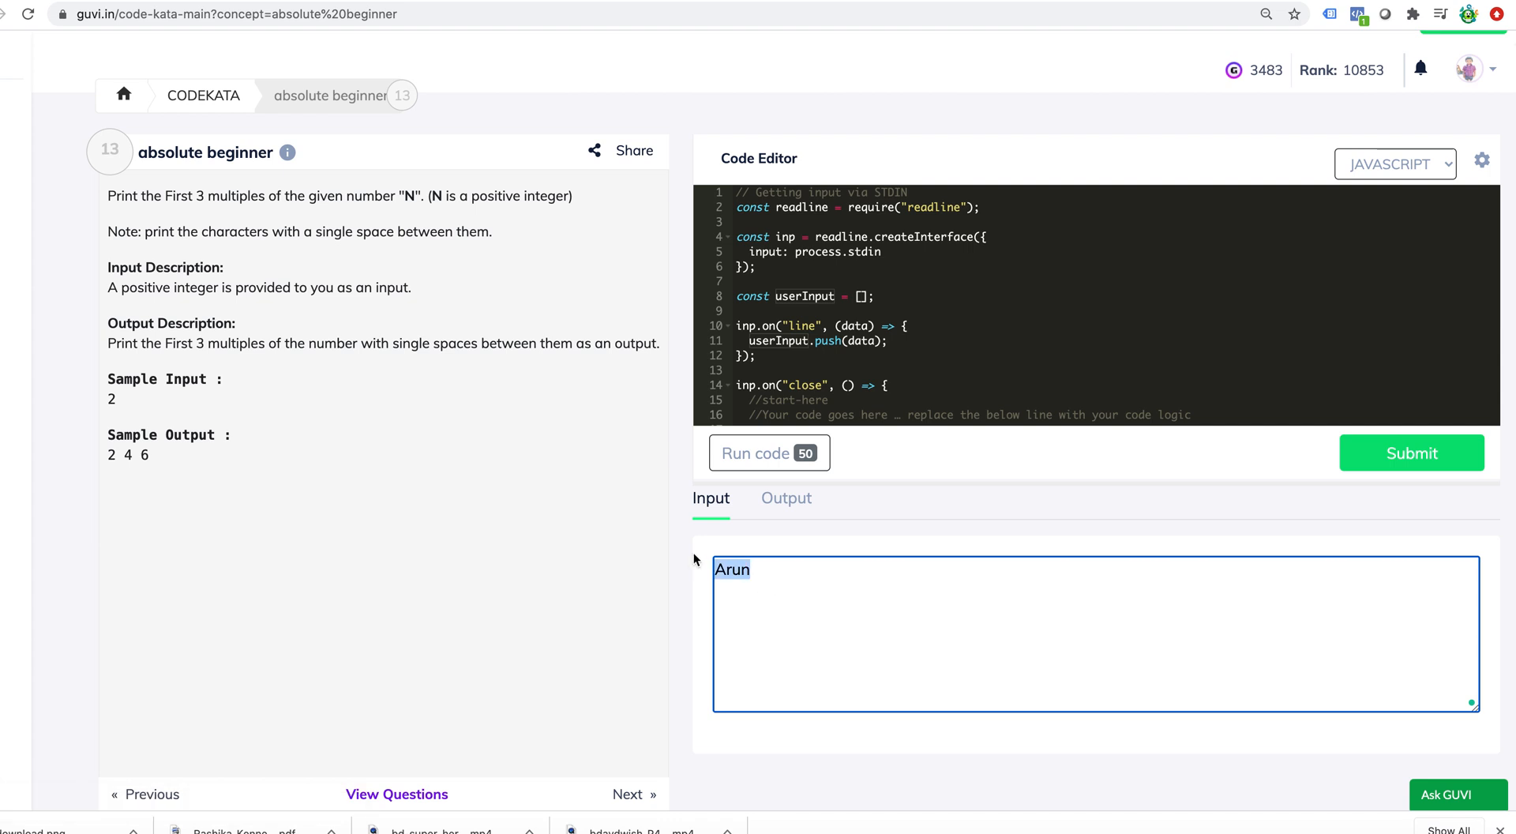
mouse_move(697, 561)
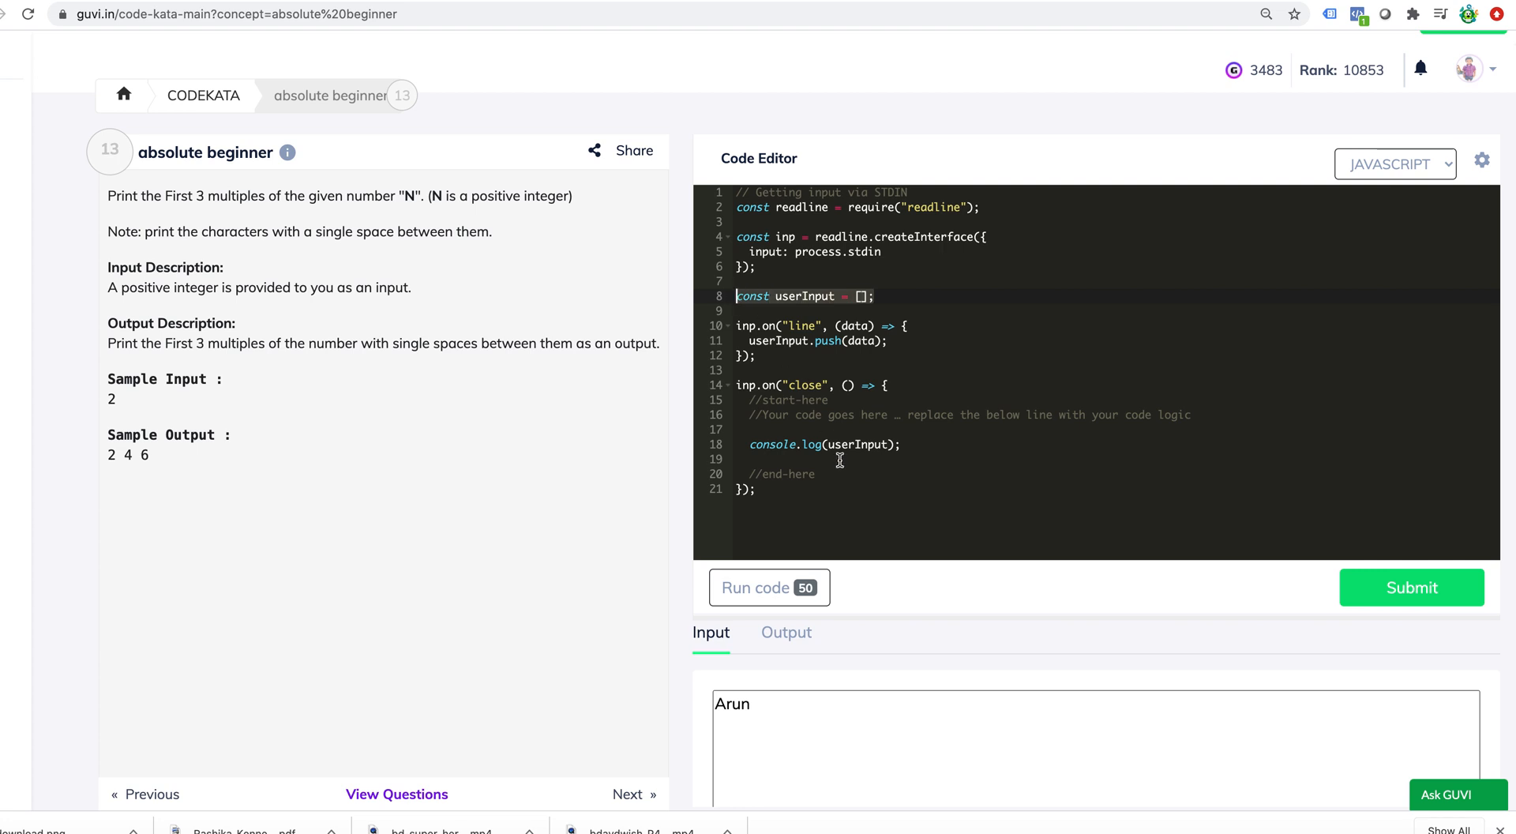
double_click(853, 444)
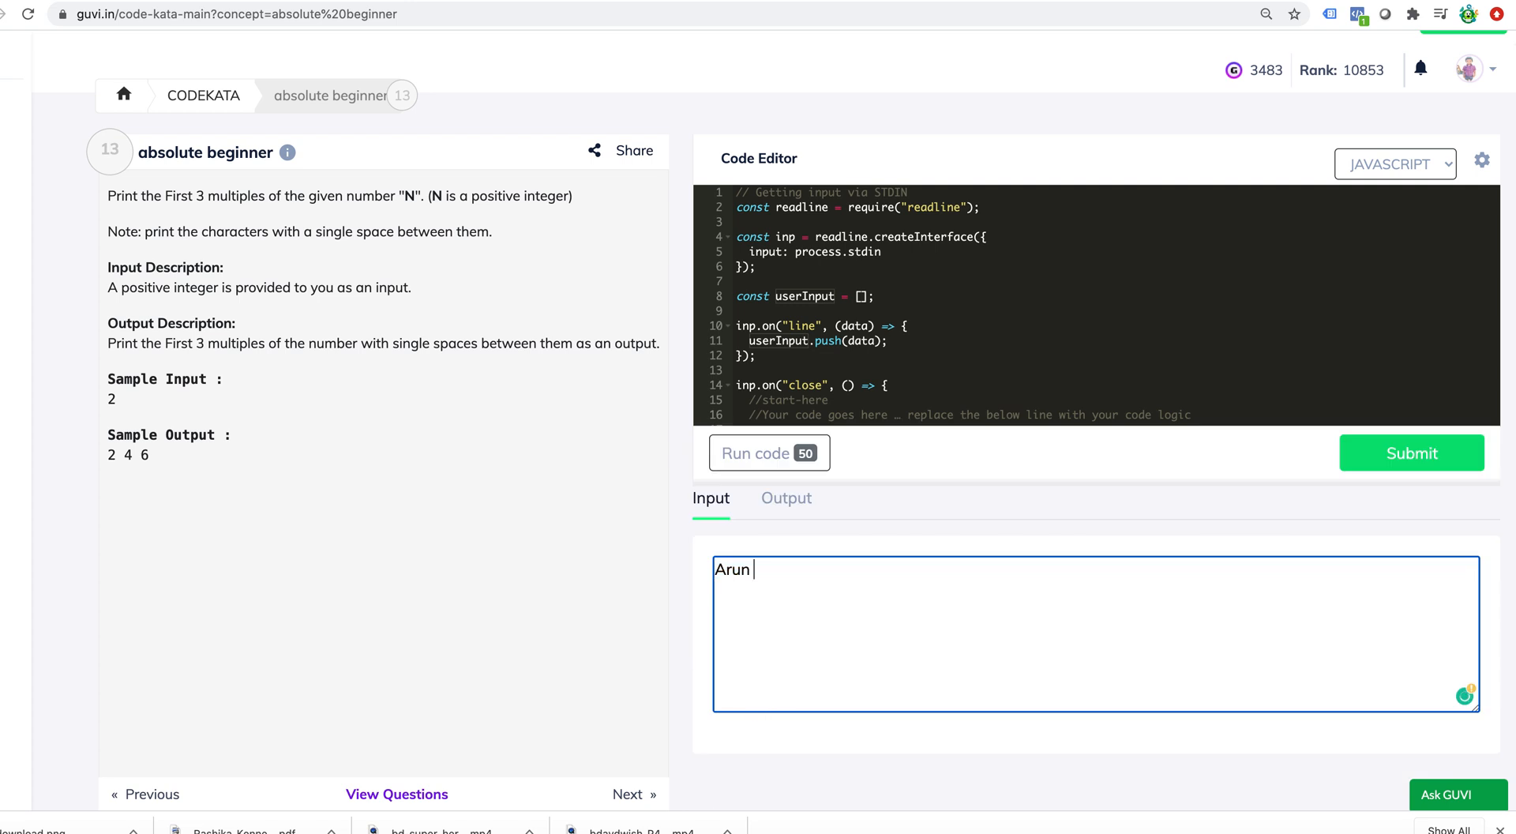
text(Prakash GUVI)
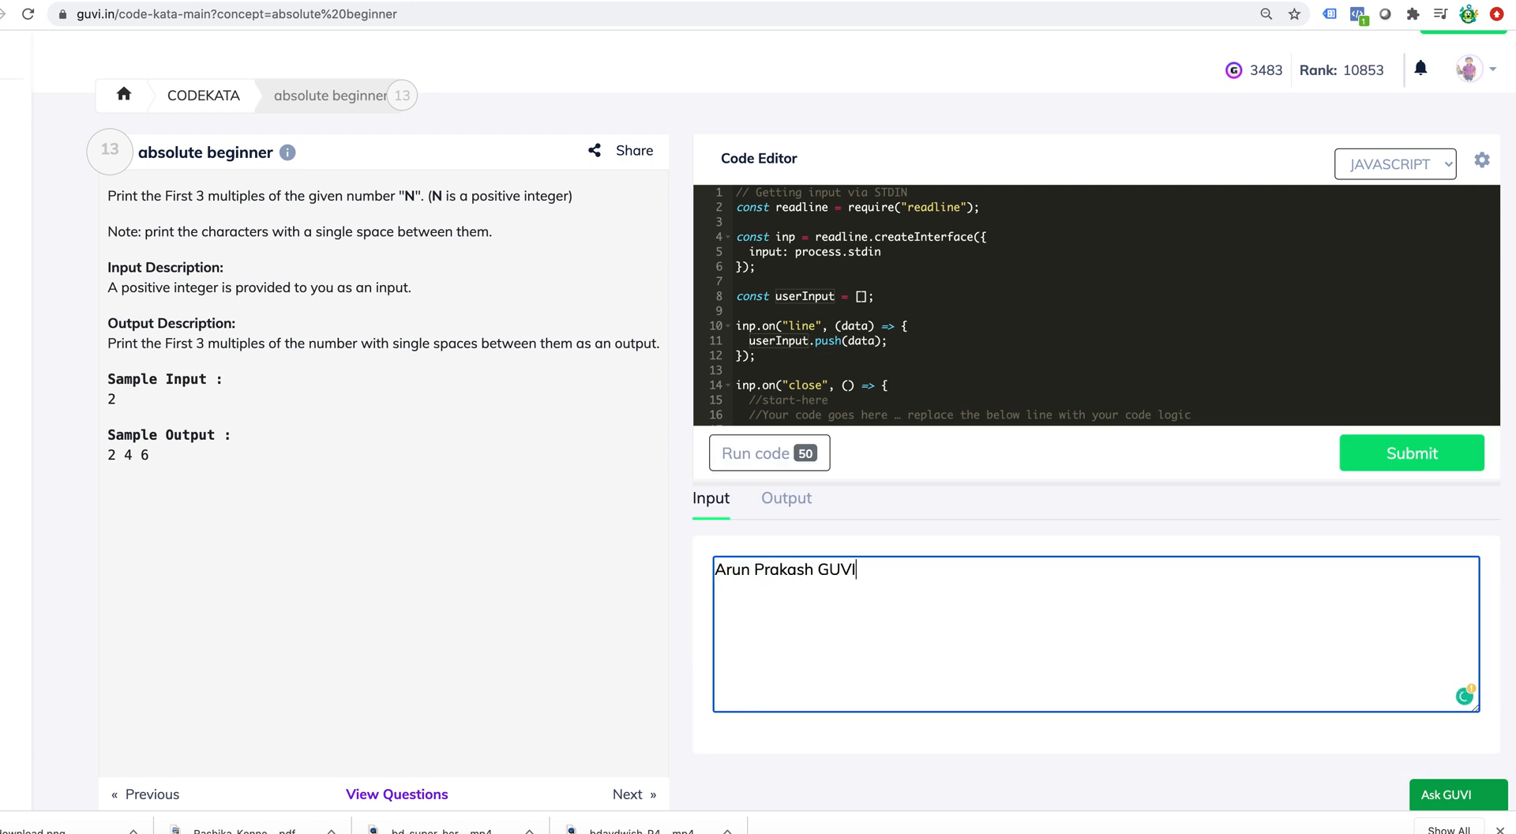
text(C)
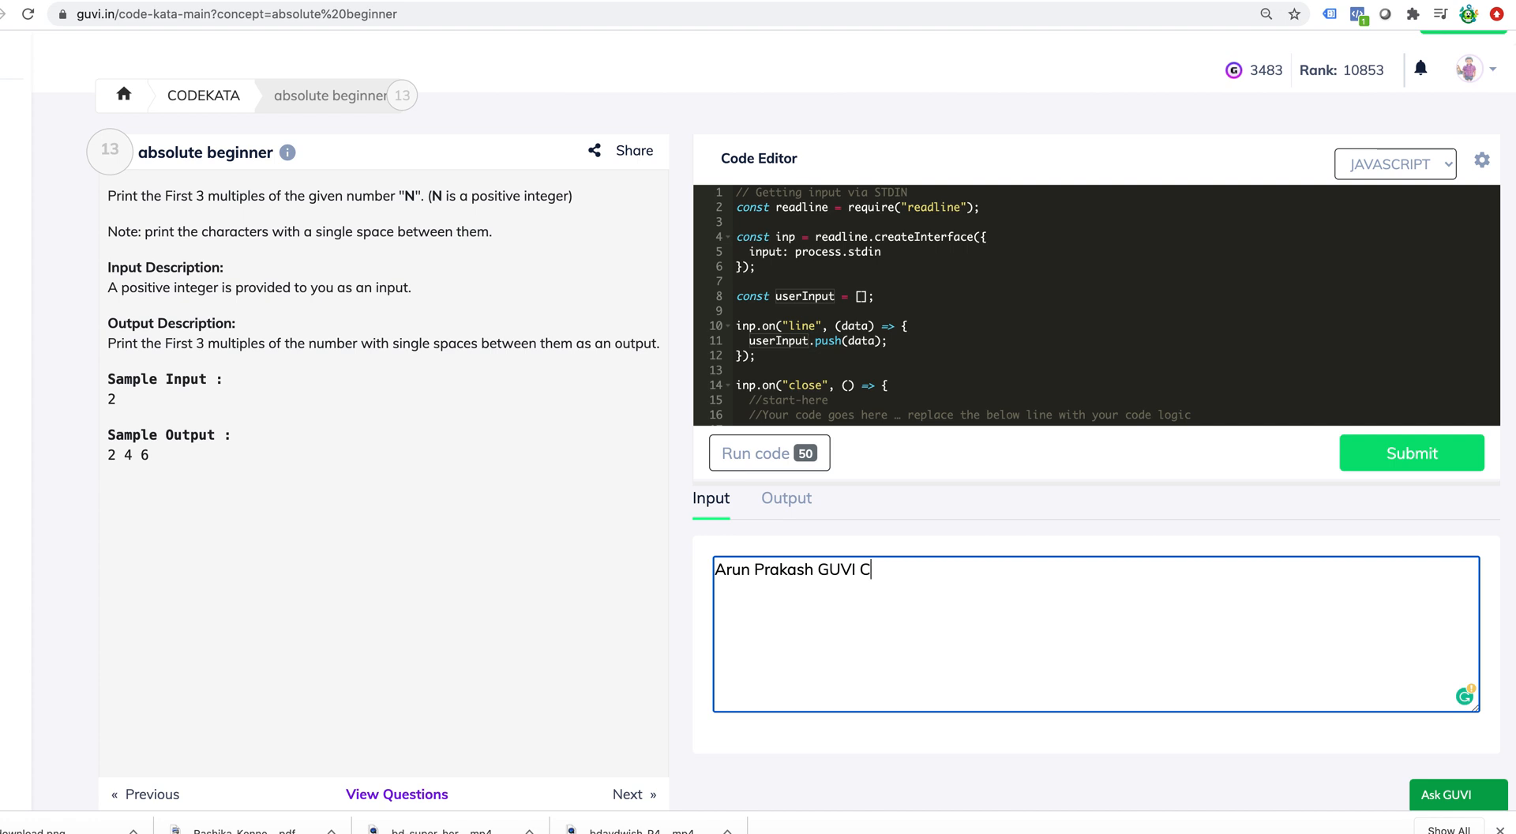
text(hennai)
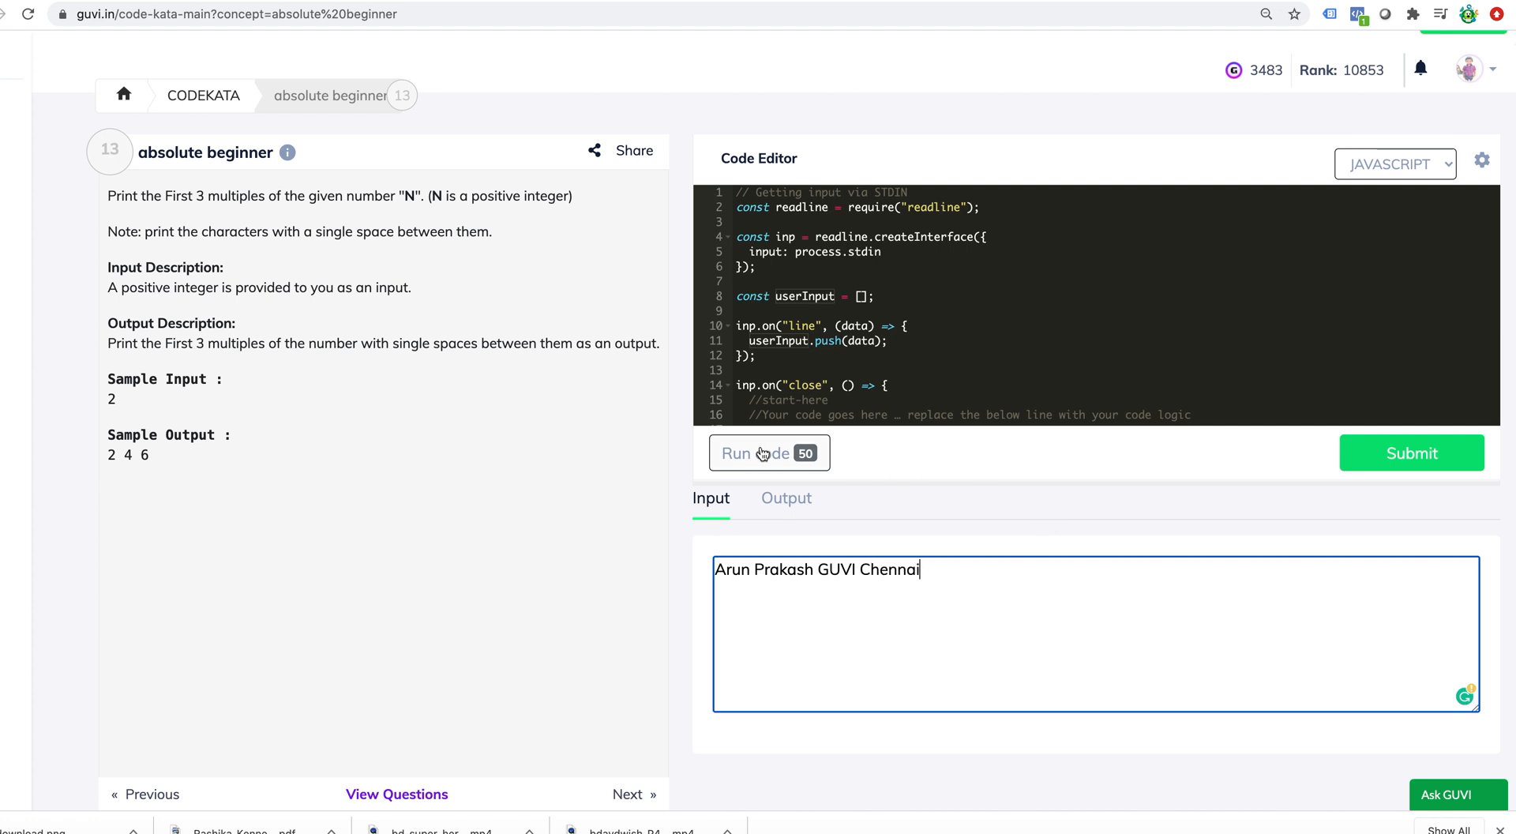
click(763, 453)
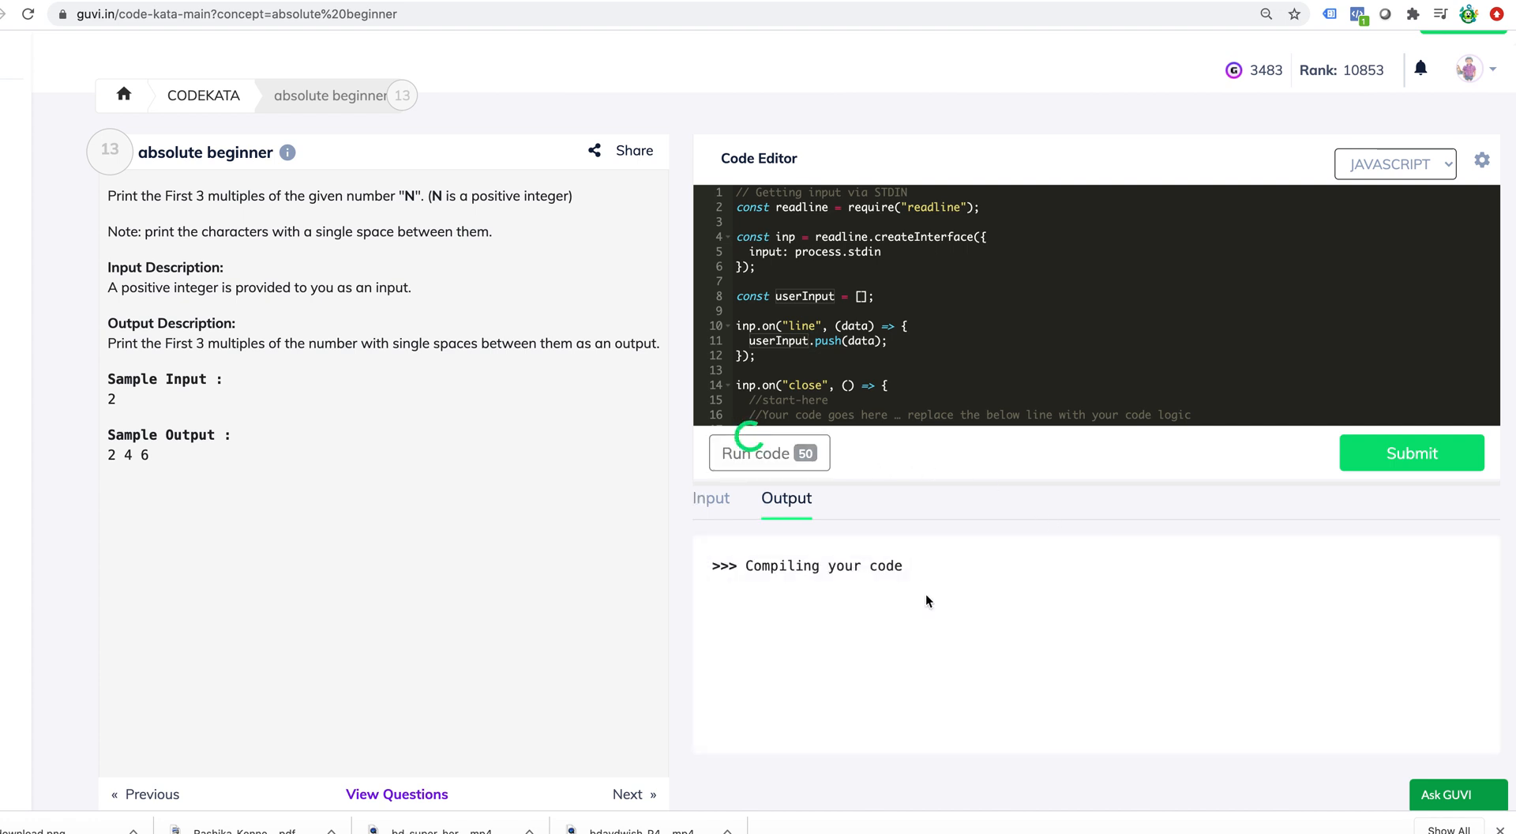
click(768, 452)
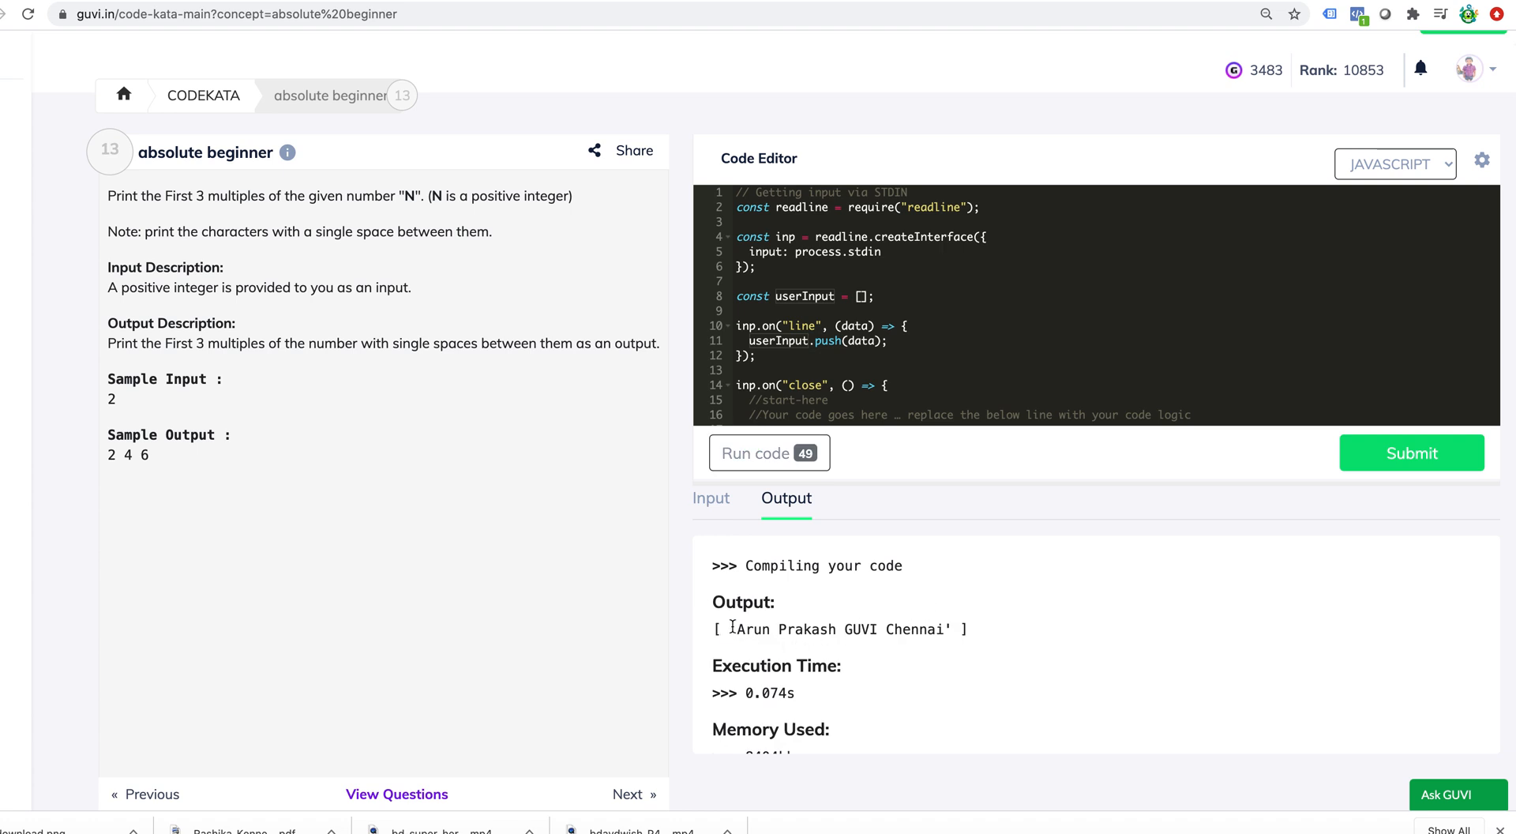
drag(733, 629, 955, 629)
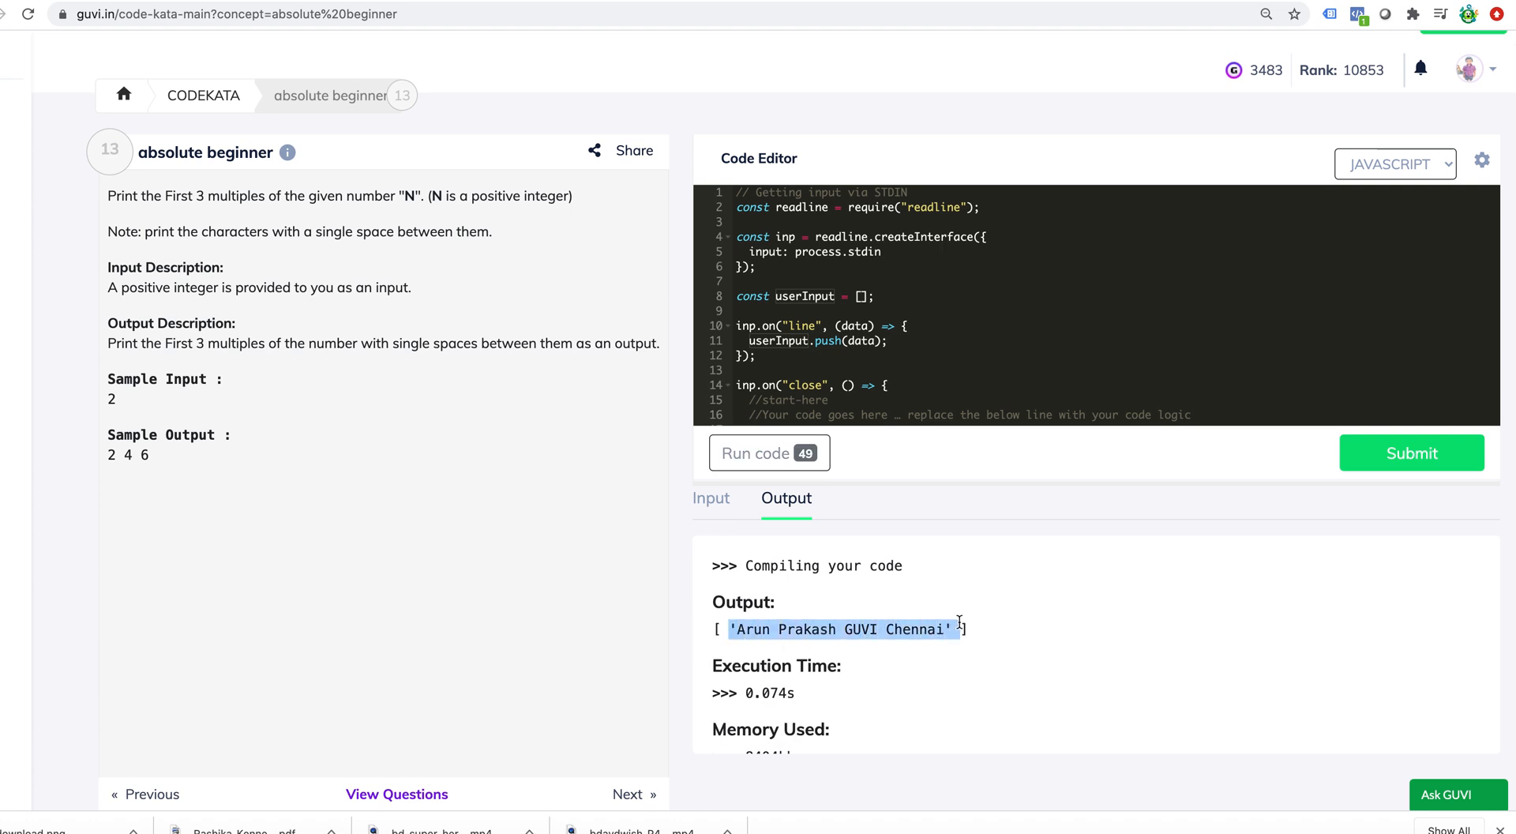
- Add a second input line '1234 3456' and run to print both array elements
click(711, 499)
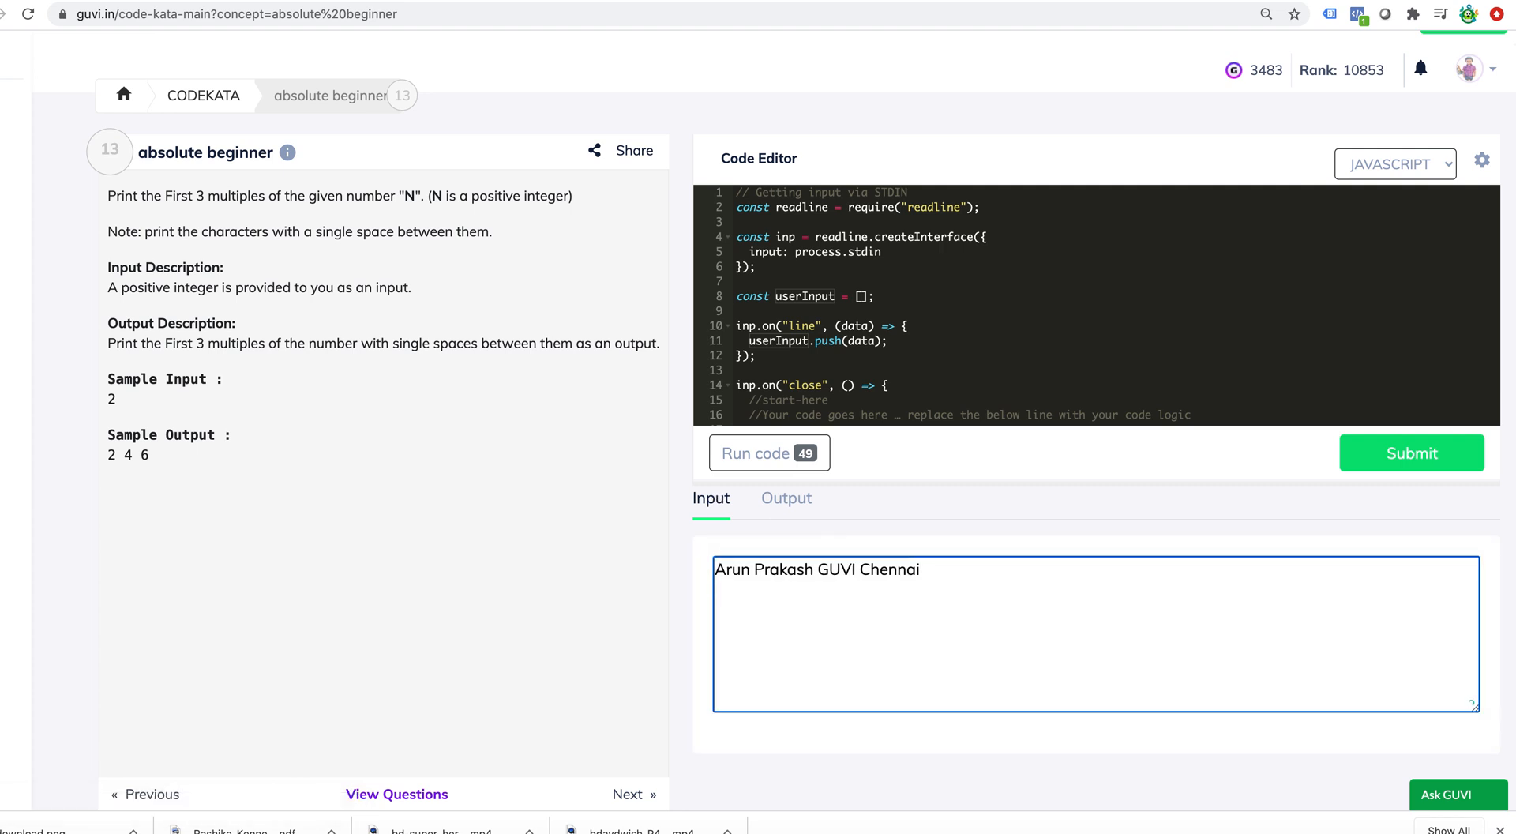
text(1234 3)
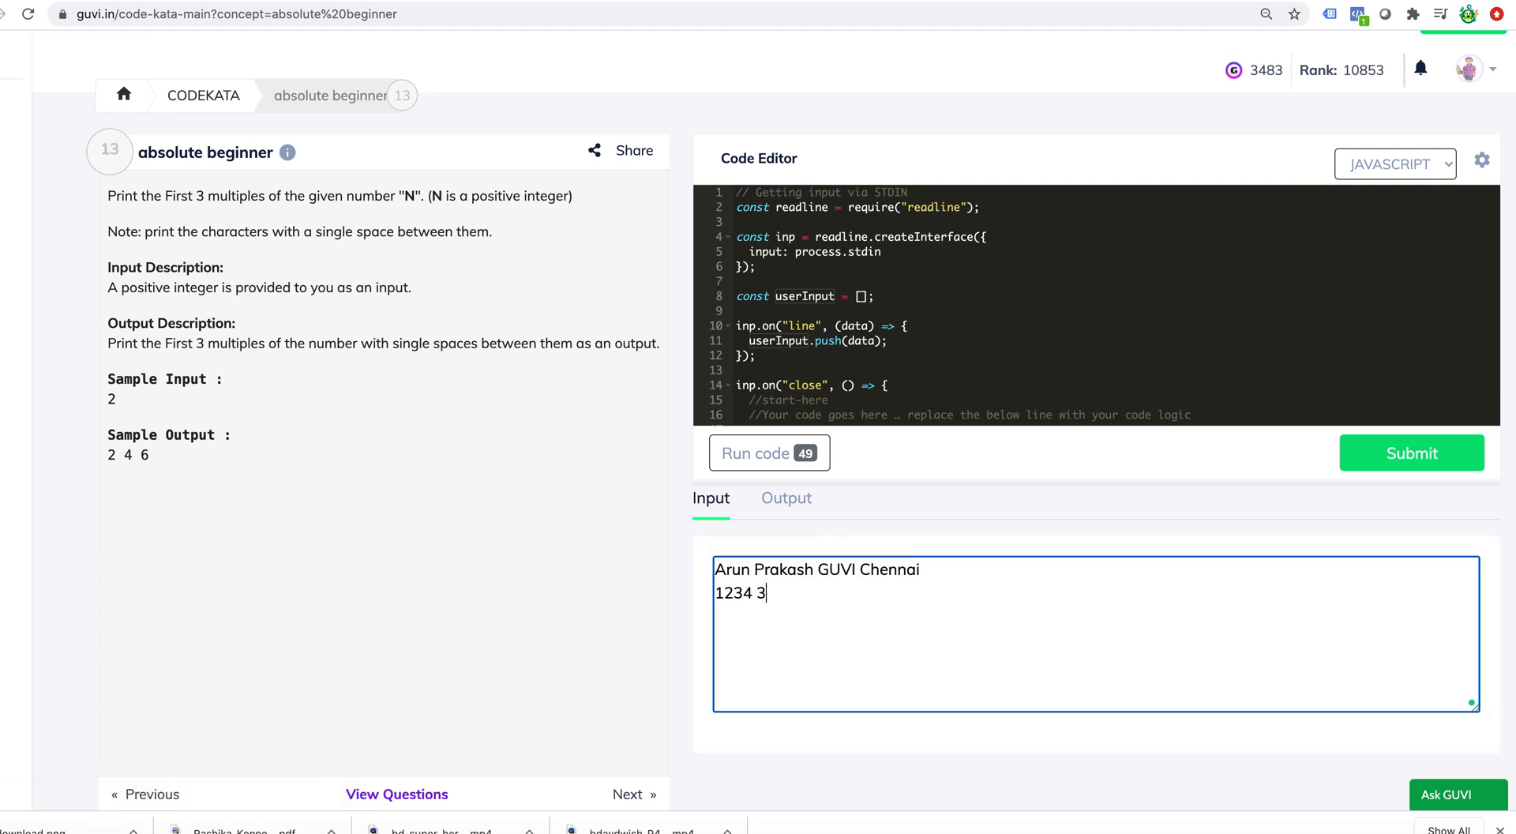
text(456)
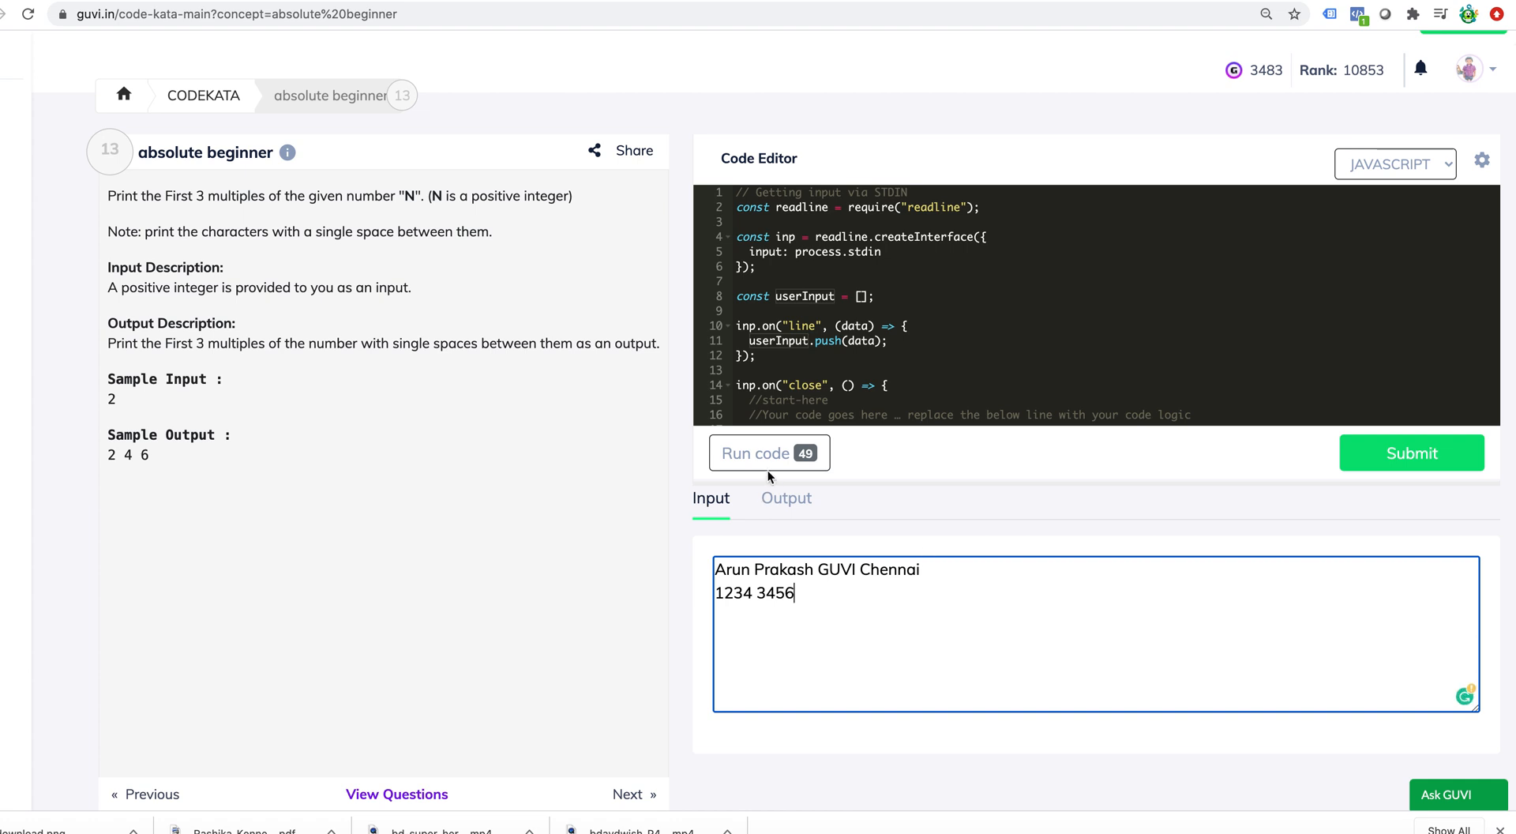
click(769, 453)
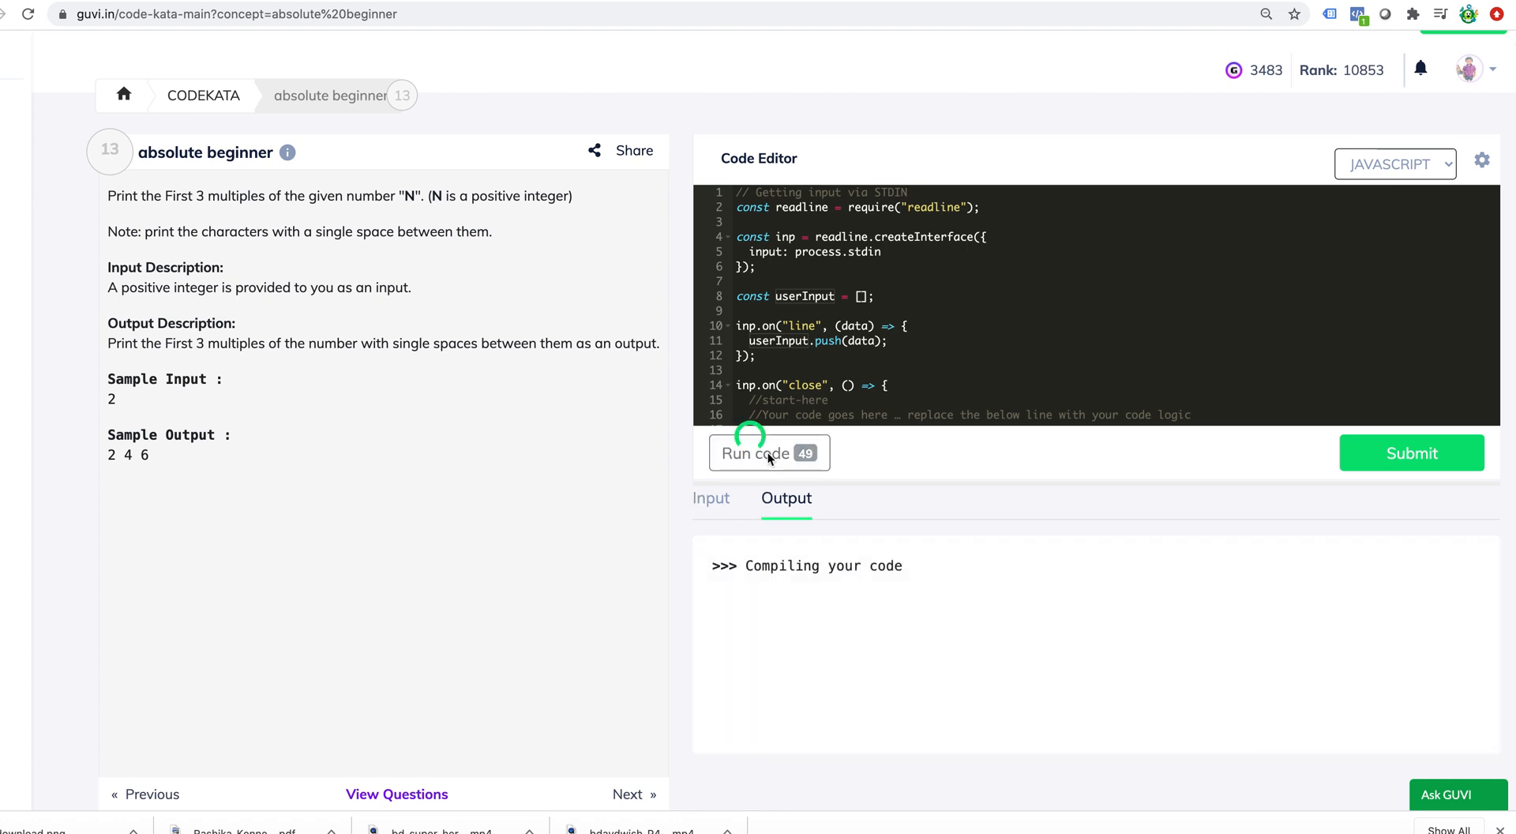
click(762, 453)
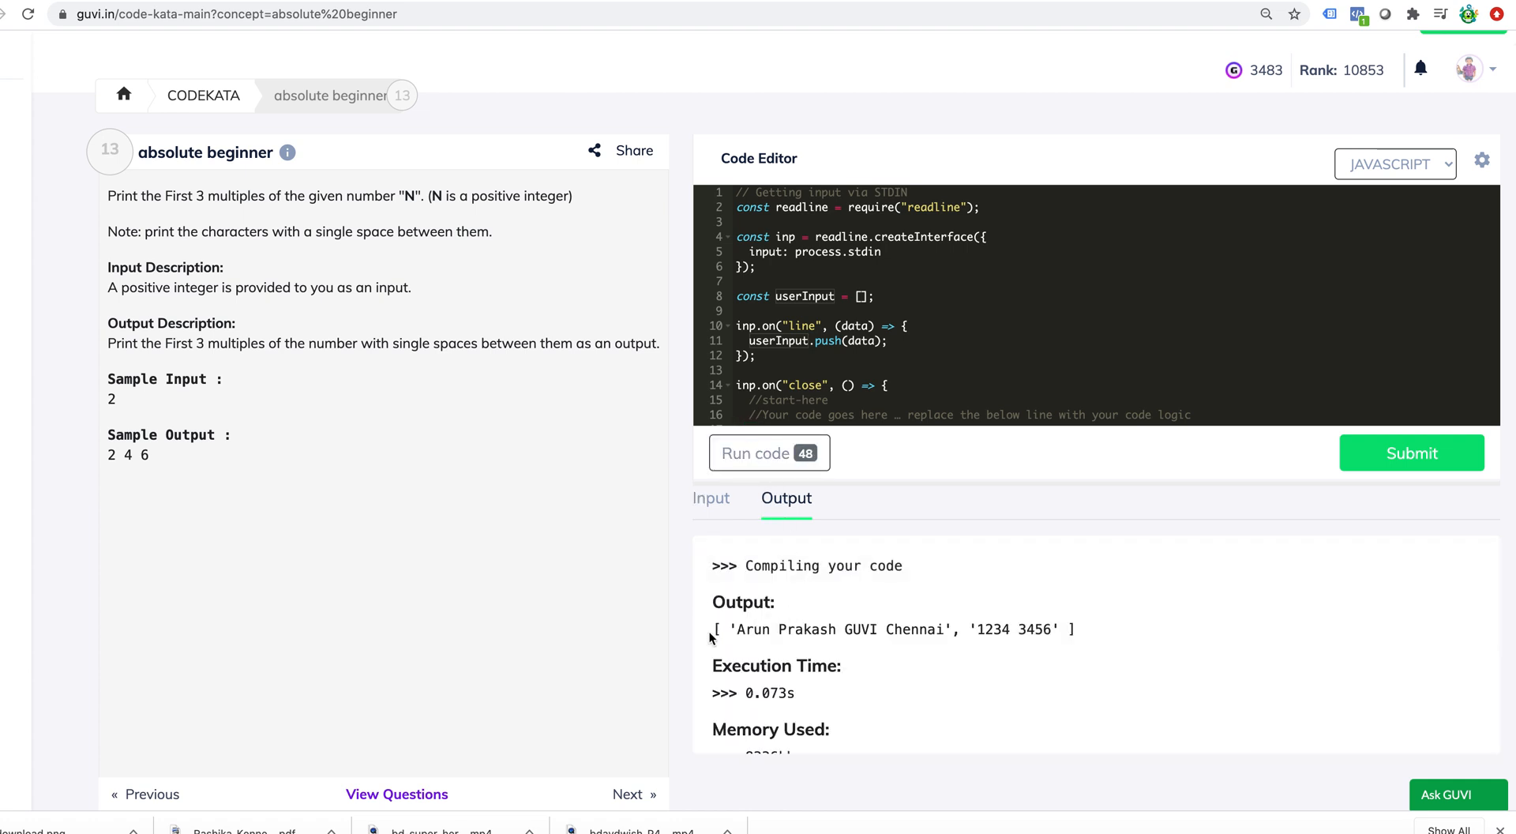
drag(713, 628, 962, 629)
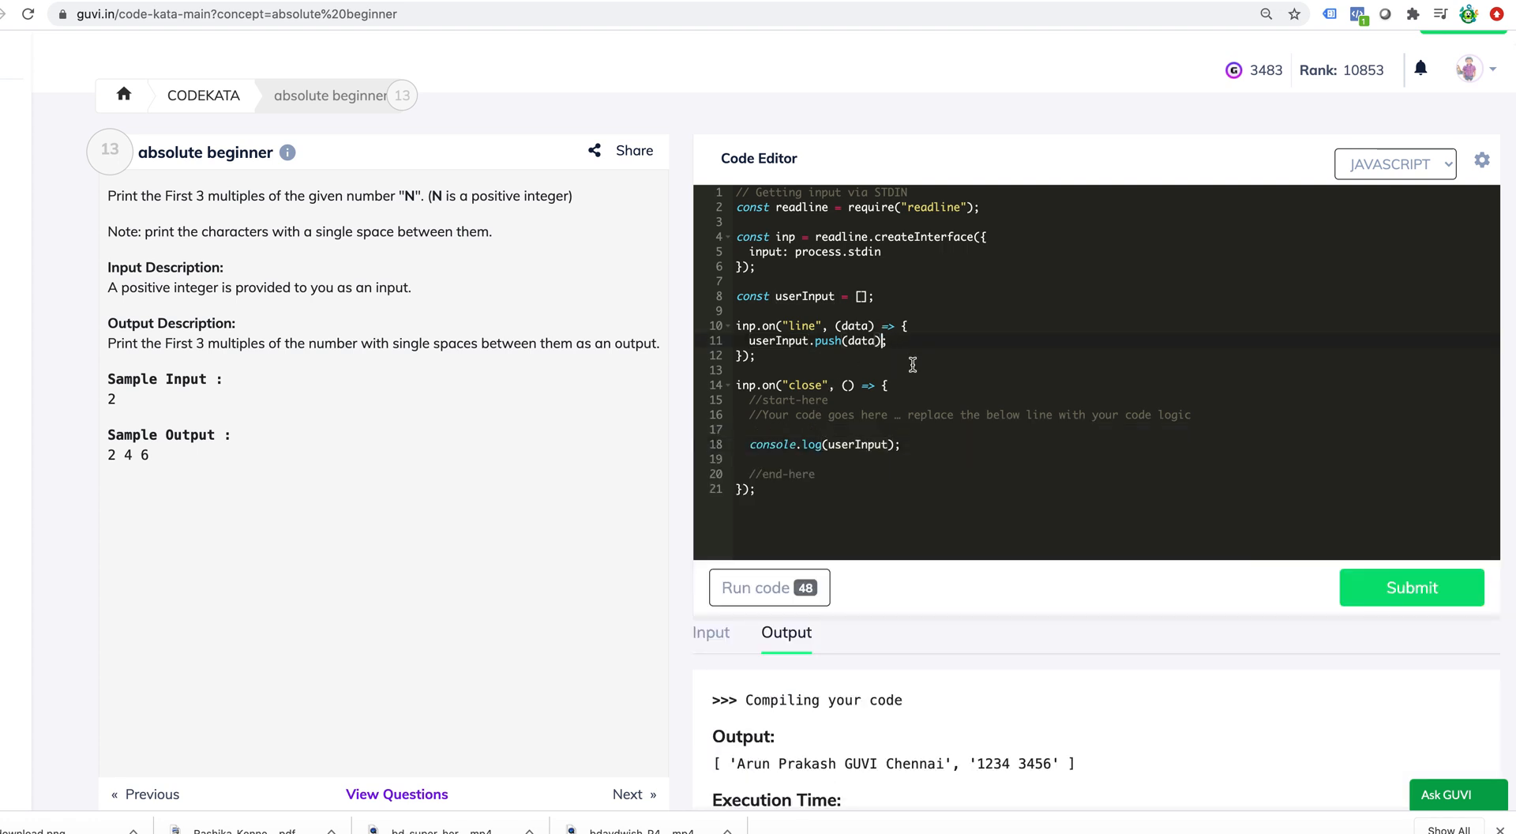
- Change the log to console.log(userInput[0]) and run, printing 'Arun Prakash GUVI Chennai'
text([o])
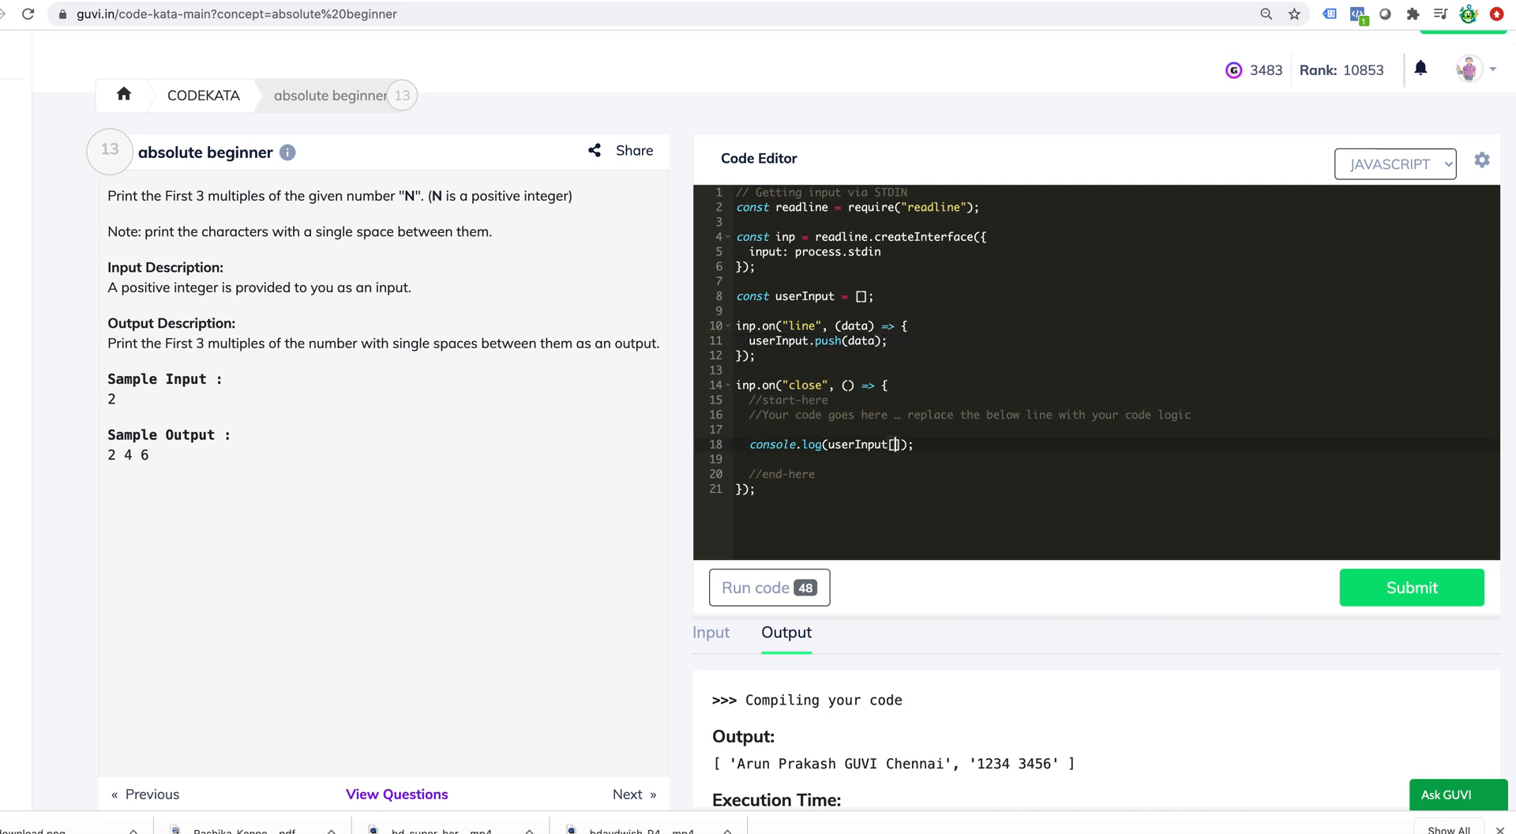
text(0)
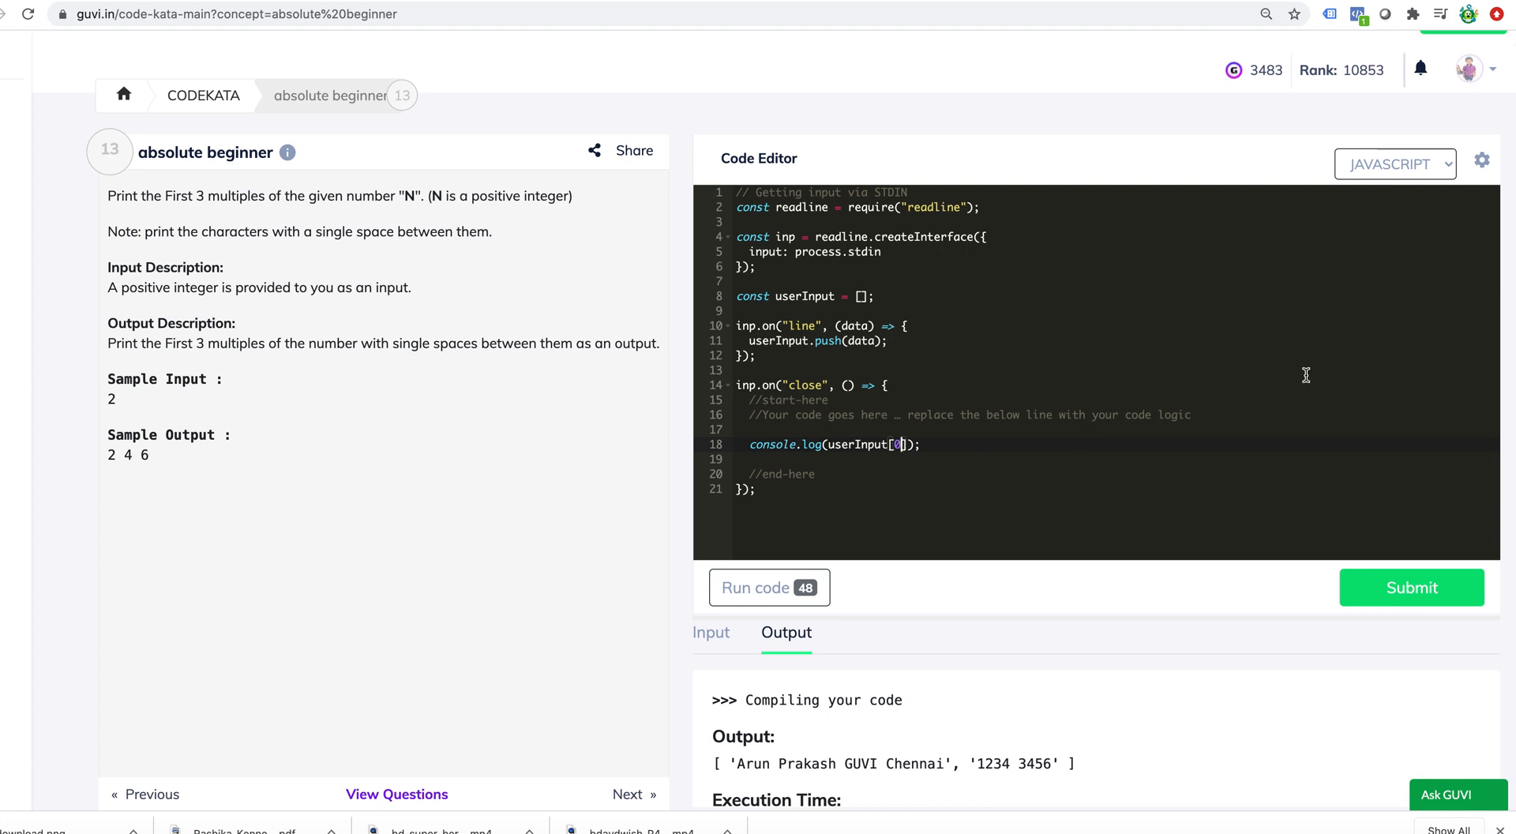
mouse_move(1148, 636)
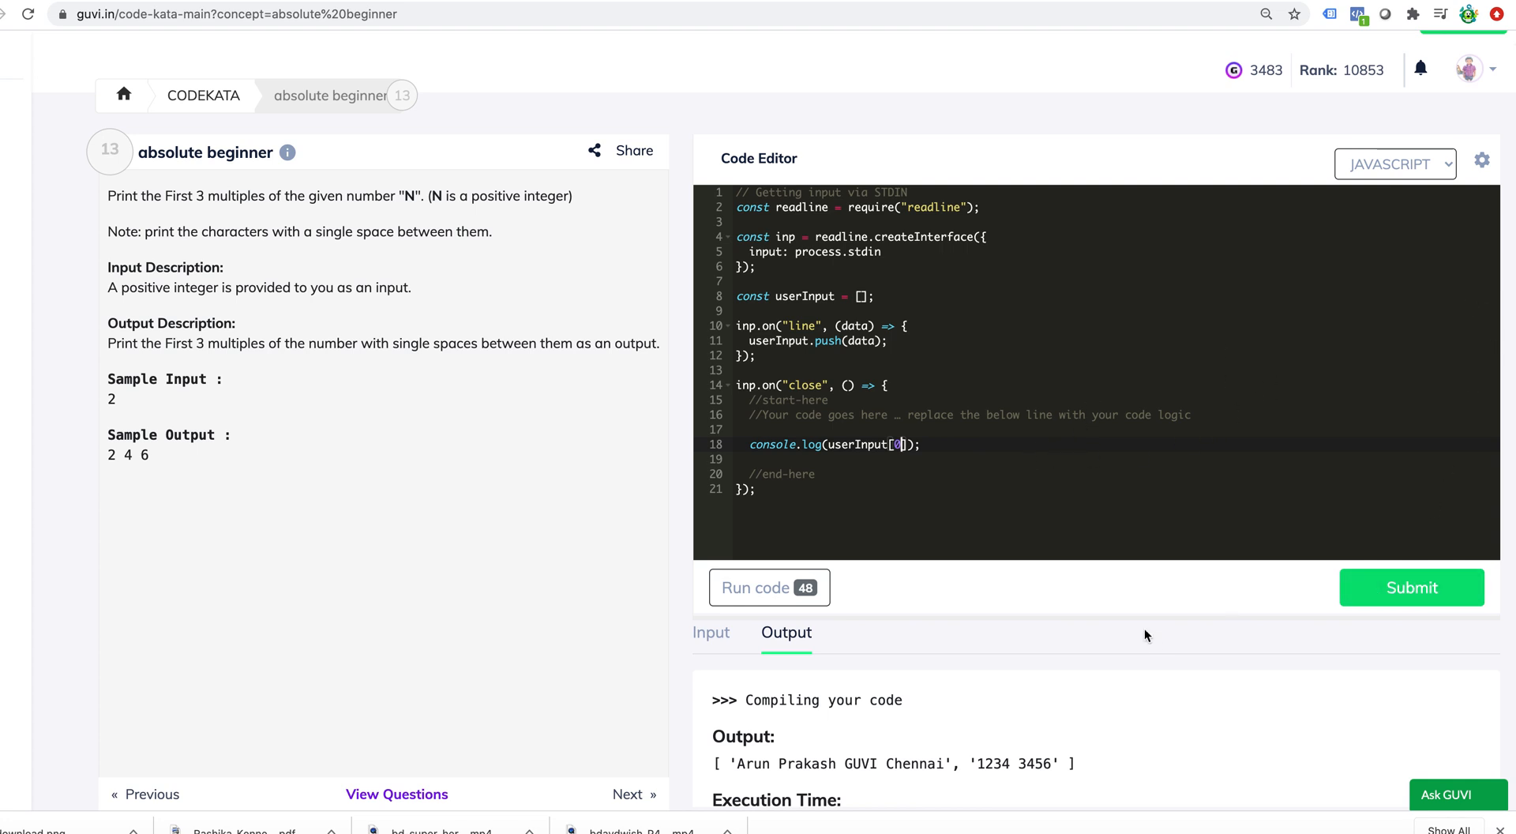
click(769, 588)
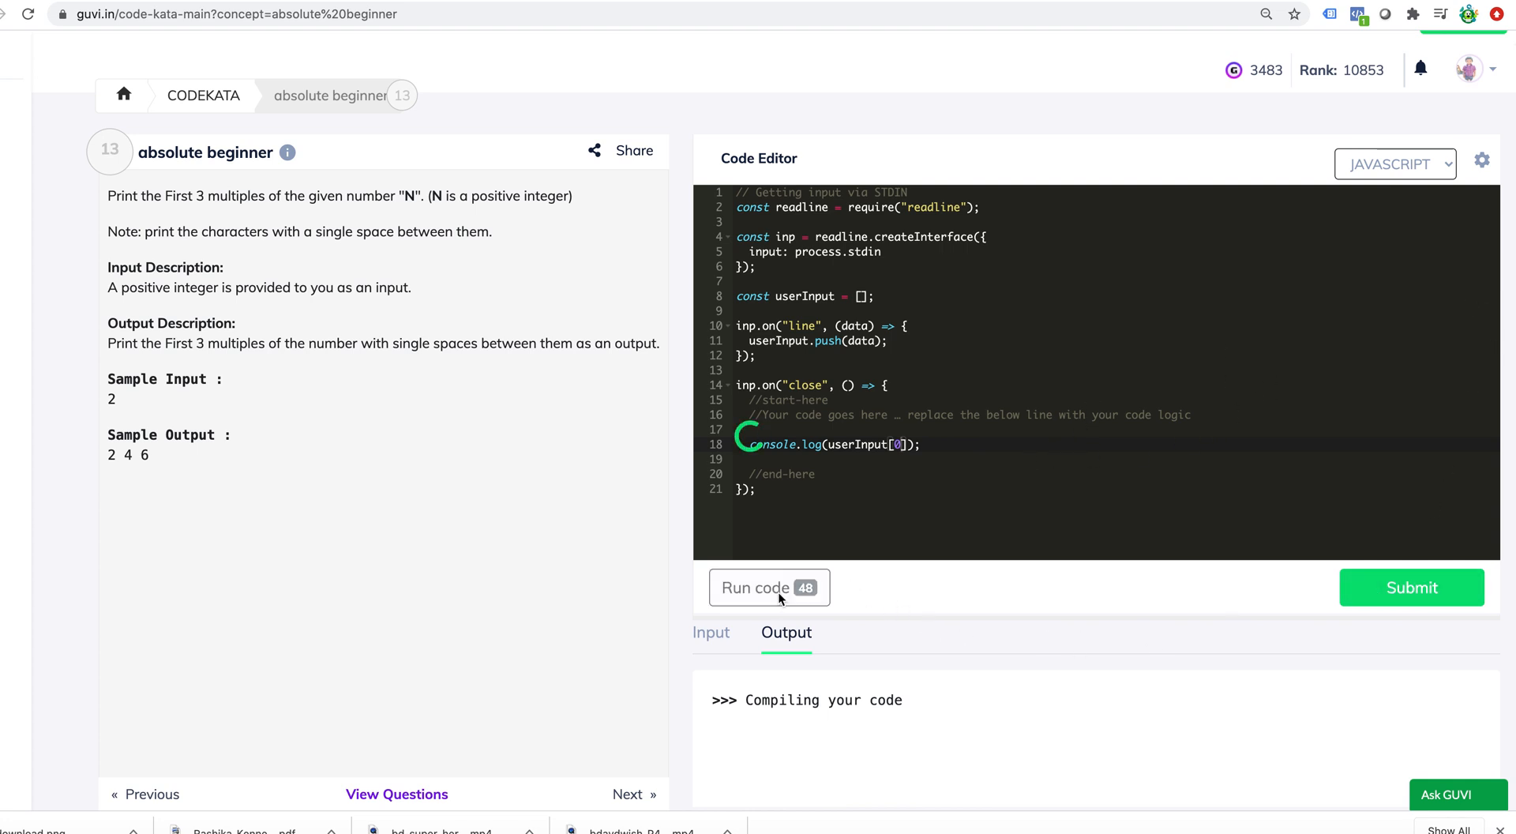
click(756, 588)
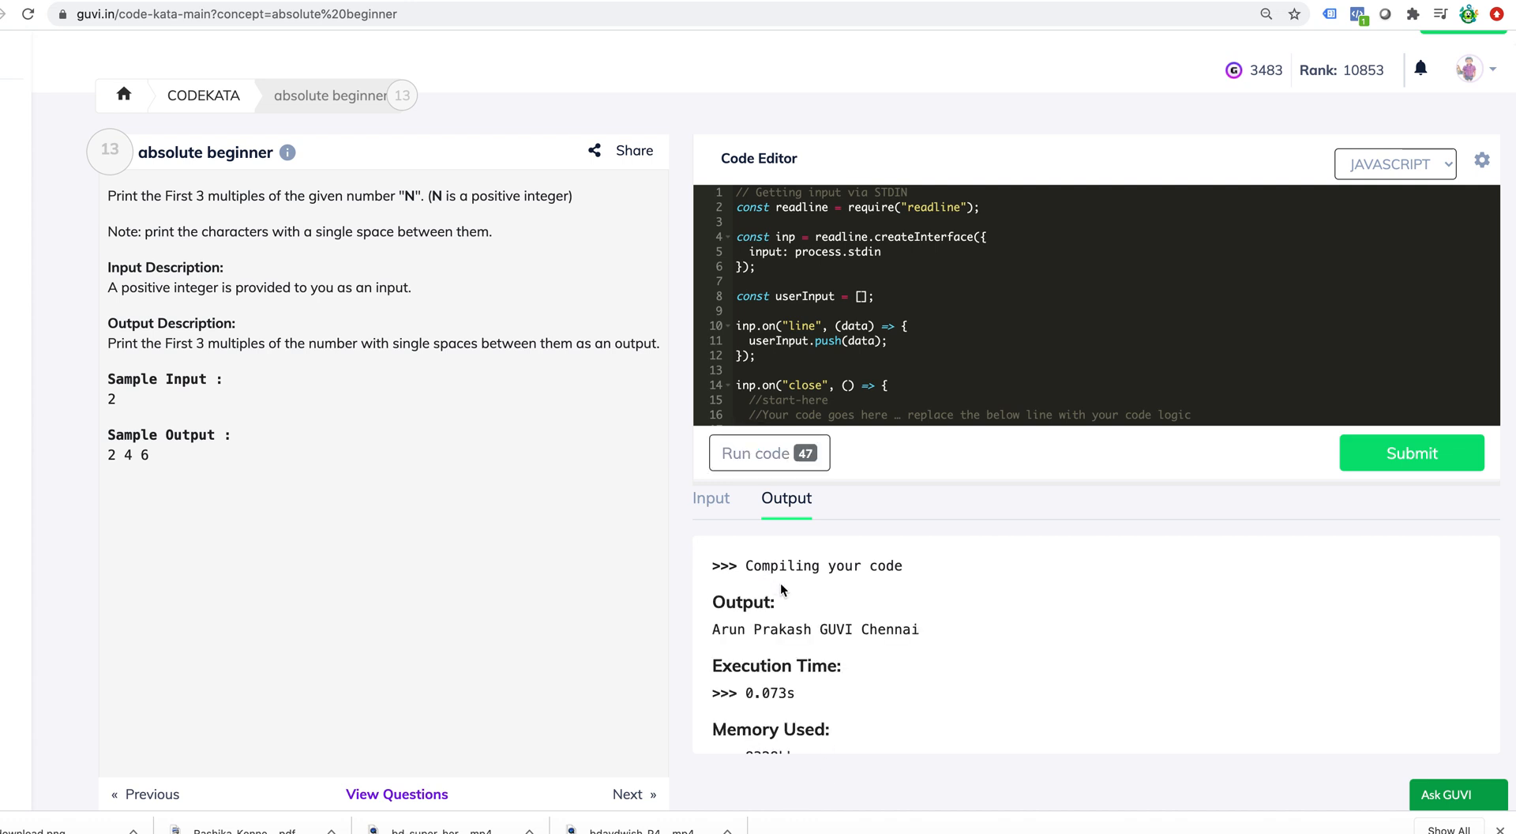
double_click(725, 629)
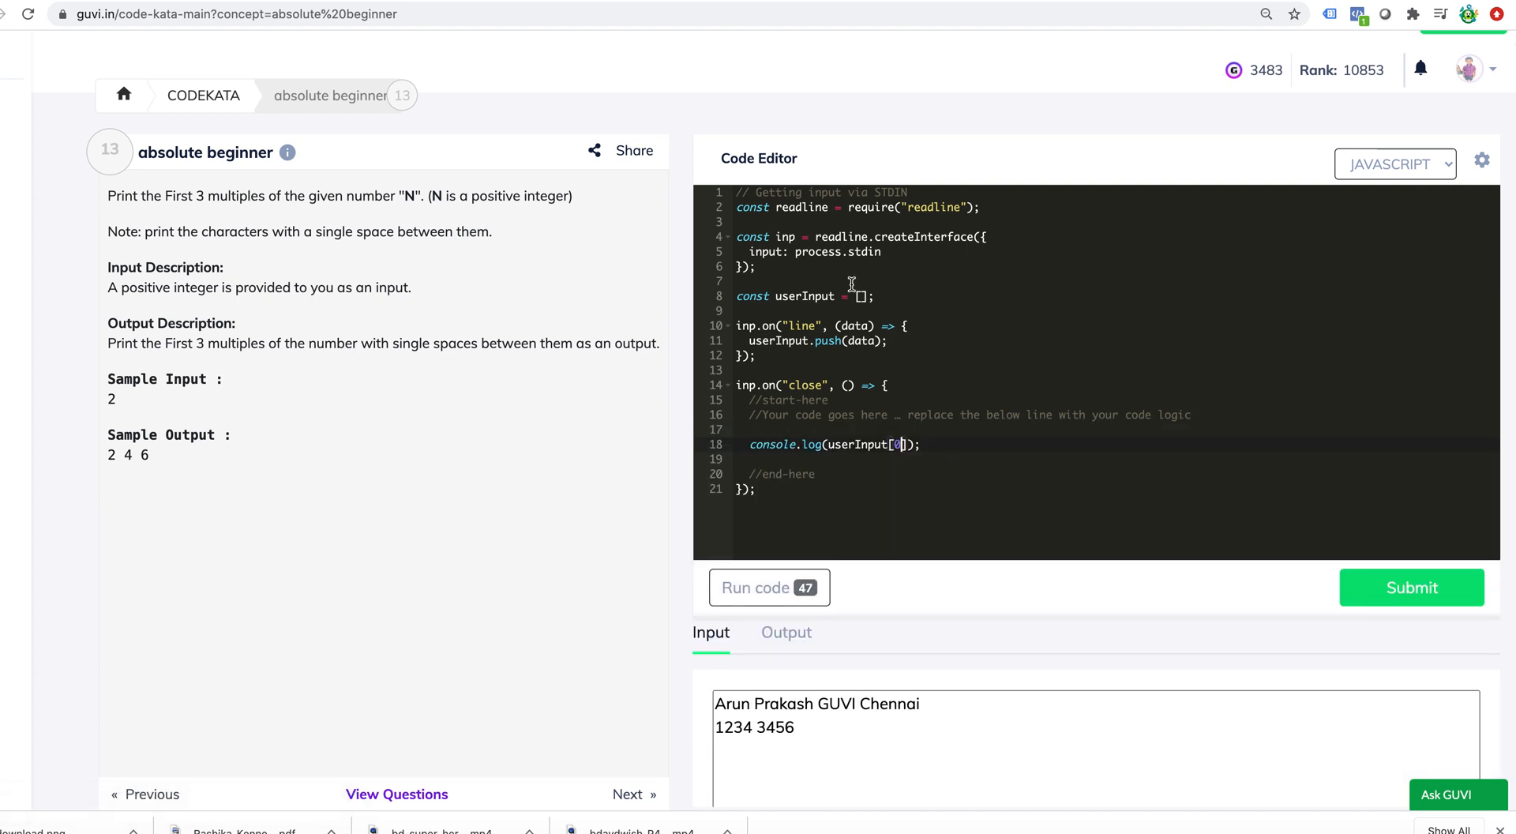
- Change the log index to userInput[1] and run, printing '1234 3456'
scroll(down, 3)
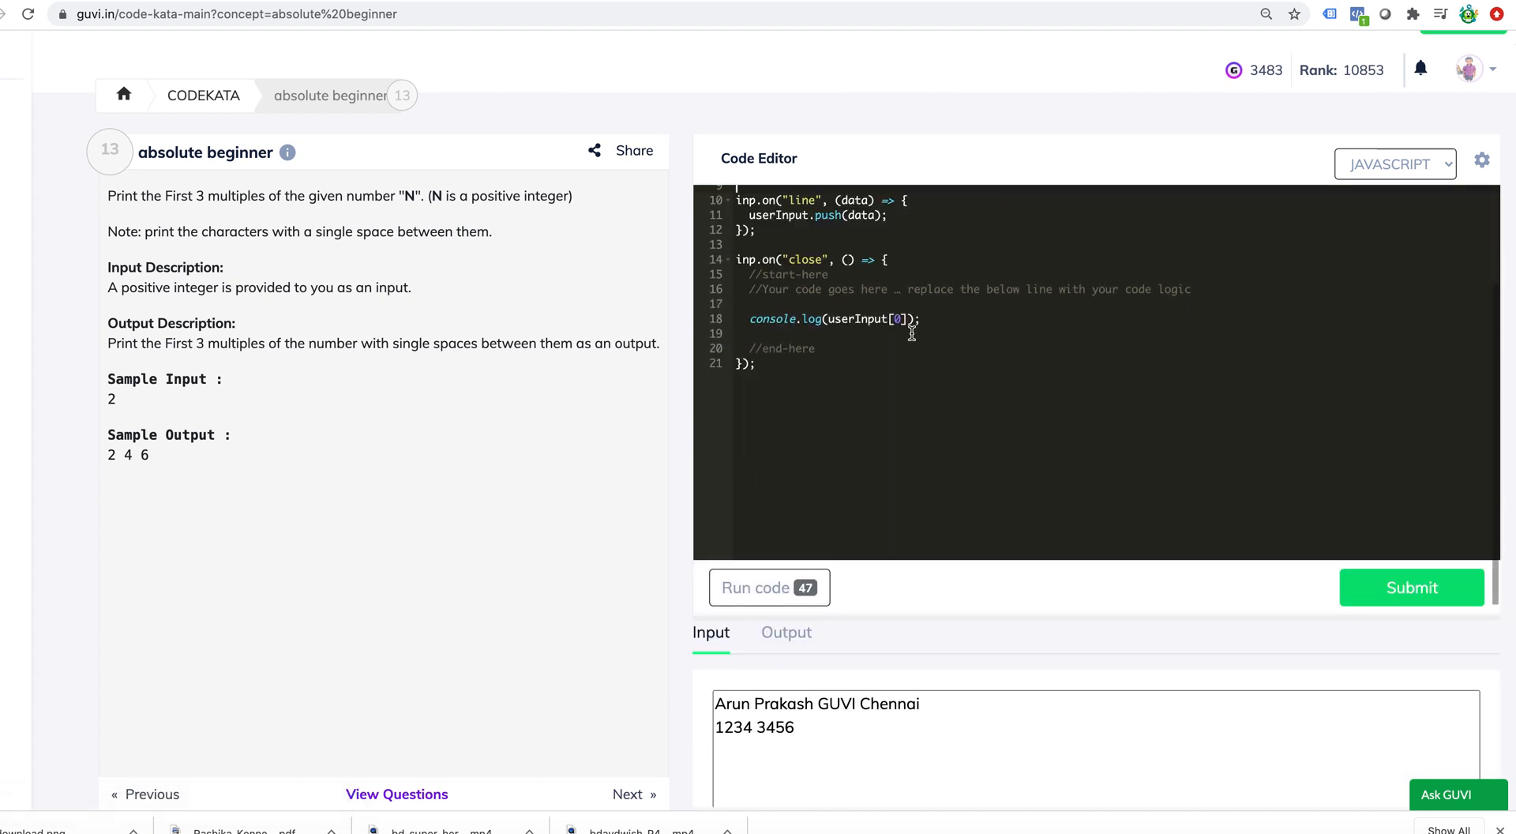
text(1)
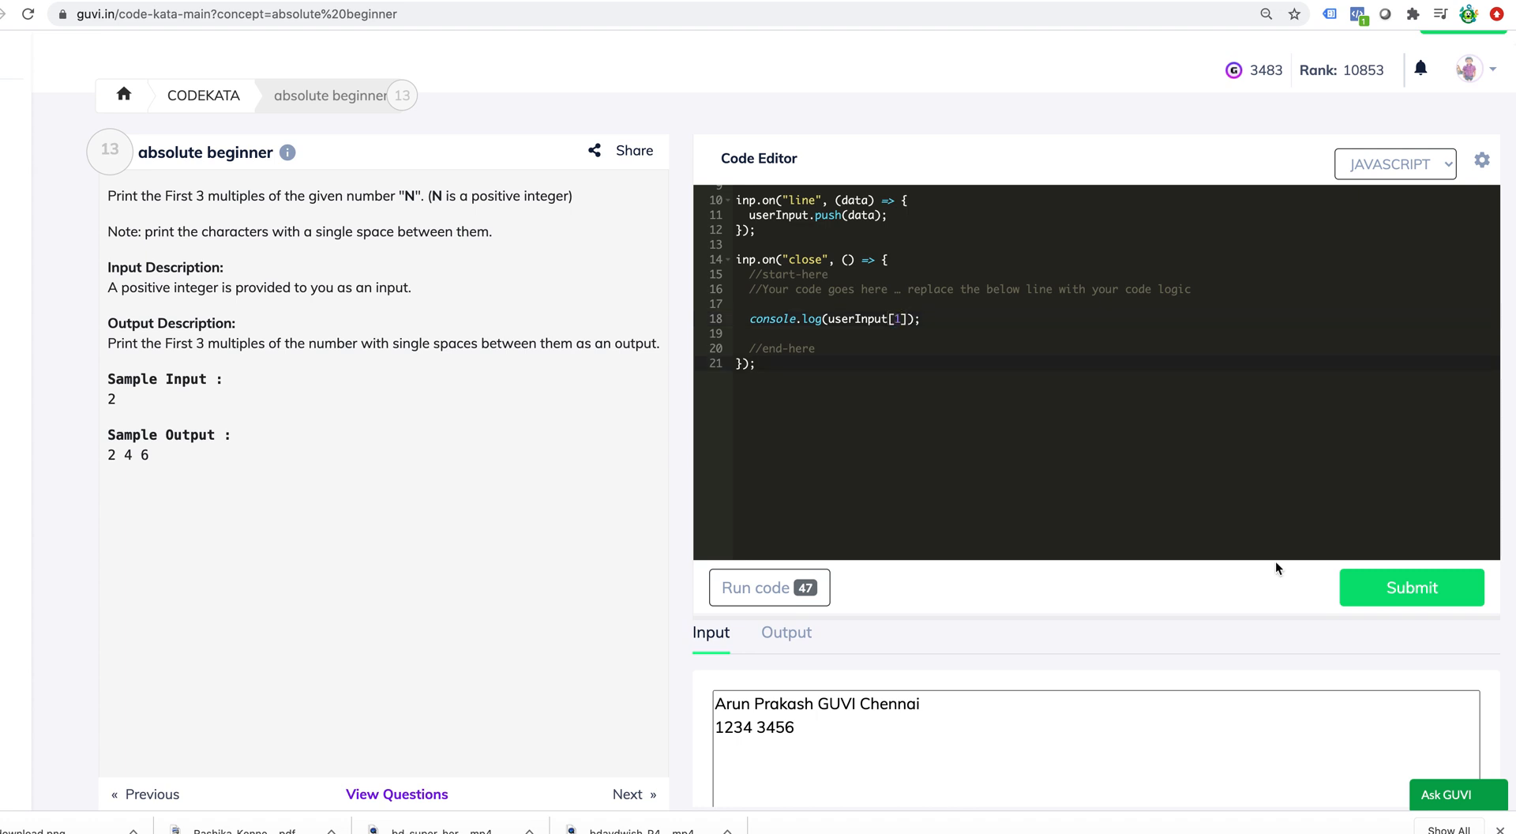
click(758, 588)
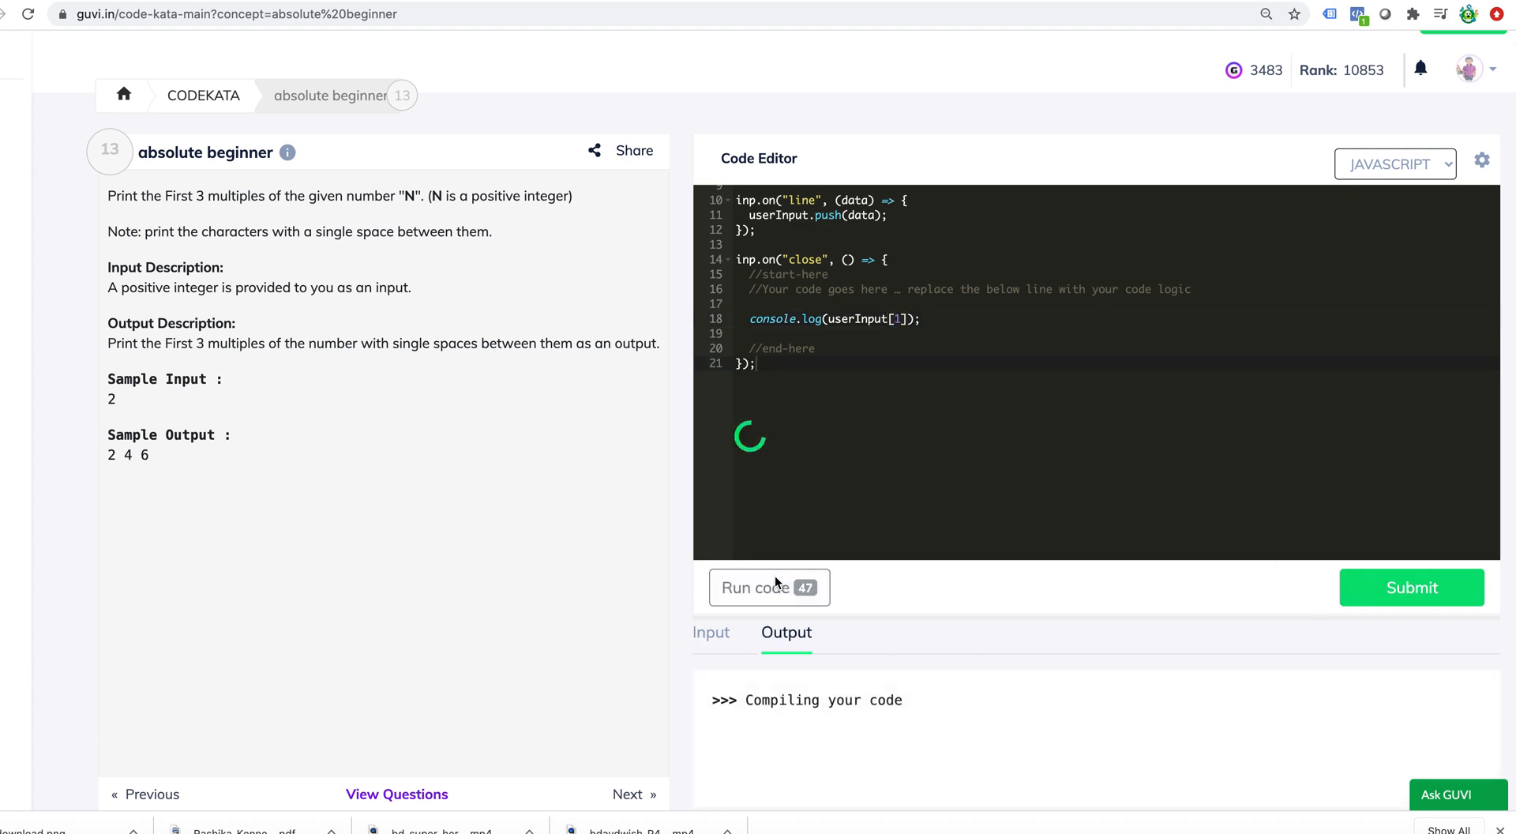
click(769, 588)
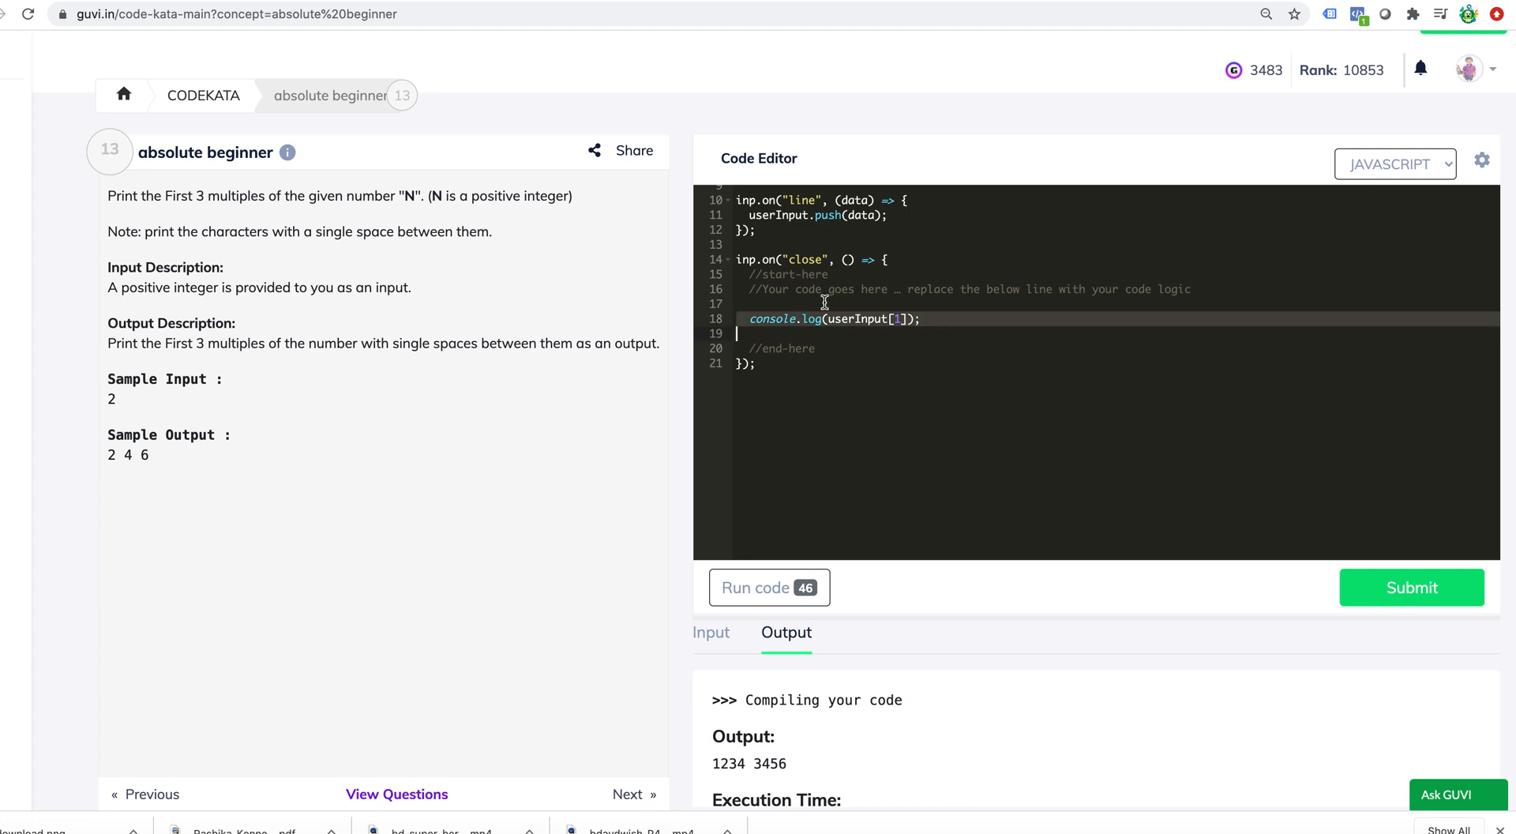
- Add a second log line so userInput[0] and userInput[1] print separately, then run
key(Enter)
text(console.log(userInput[0]);)
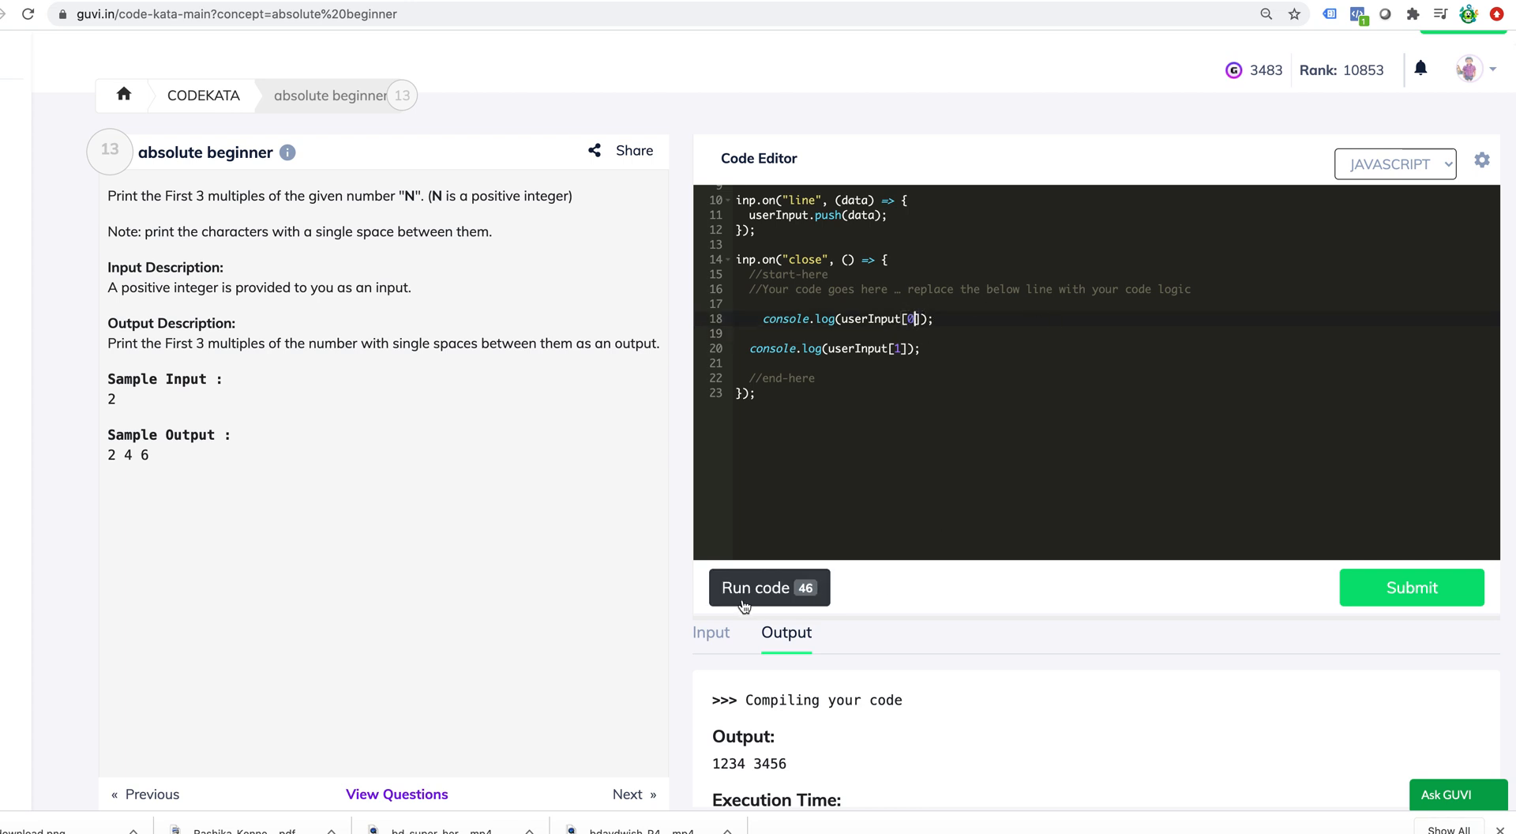
click(768, 588)
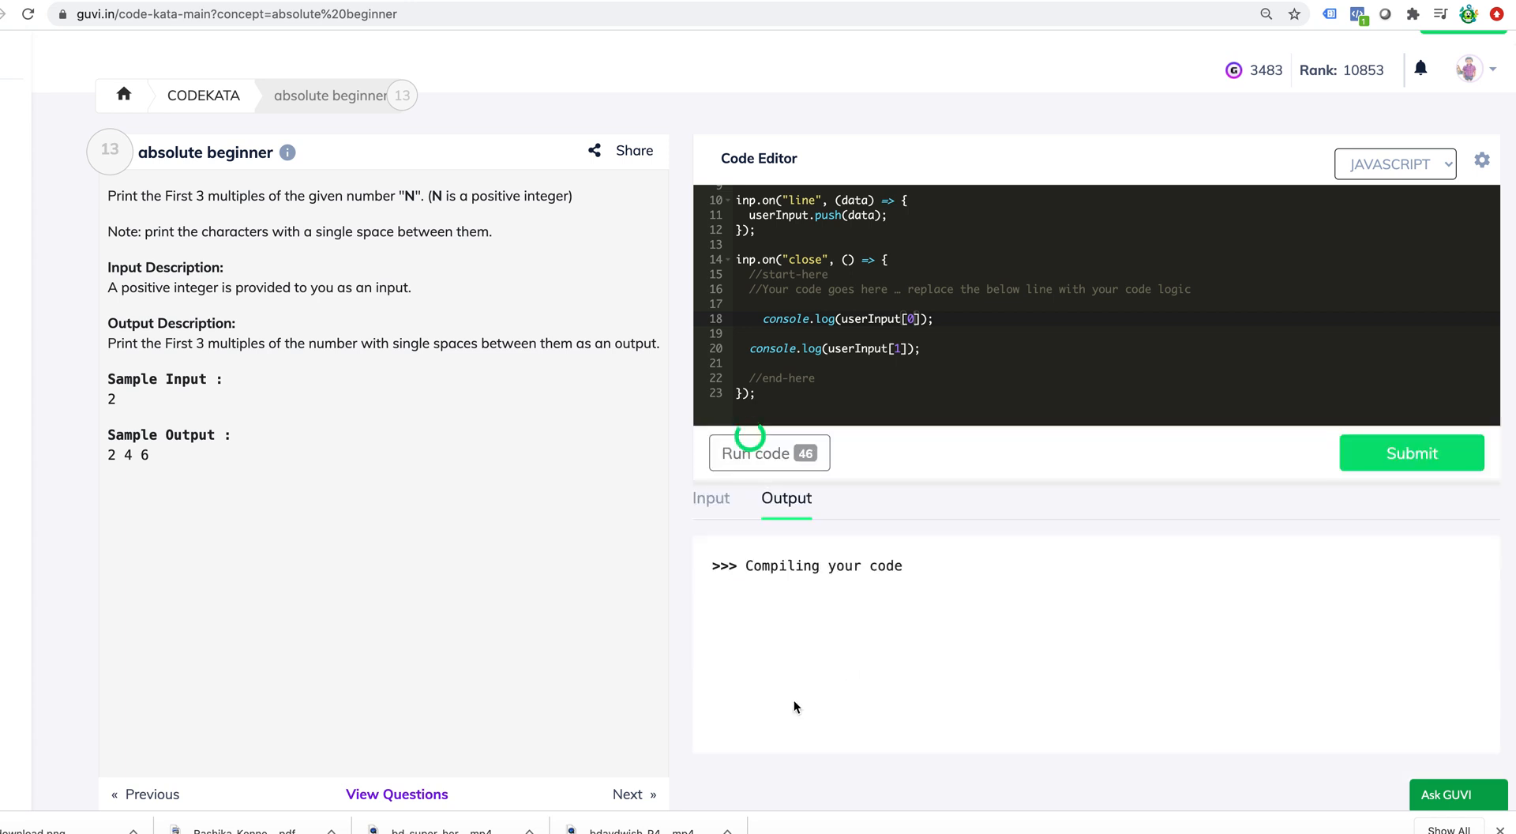
click(768, 453)
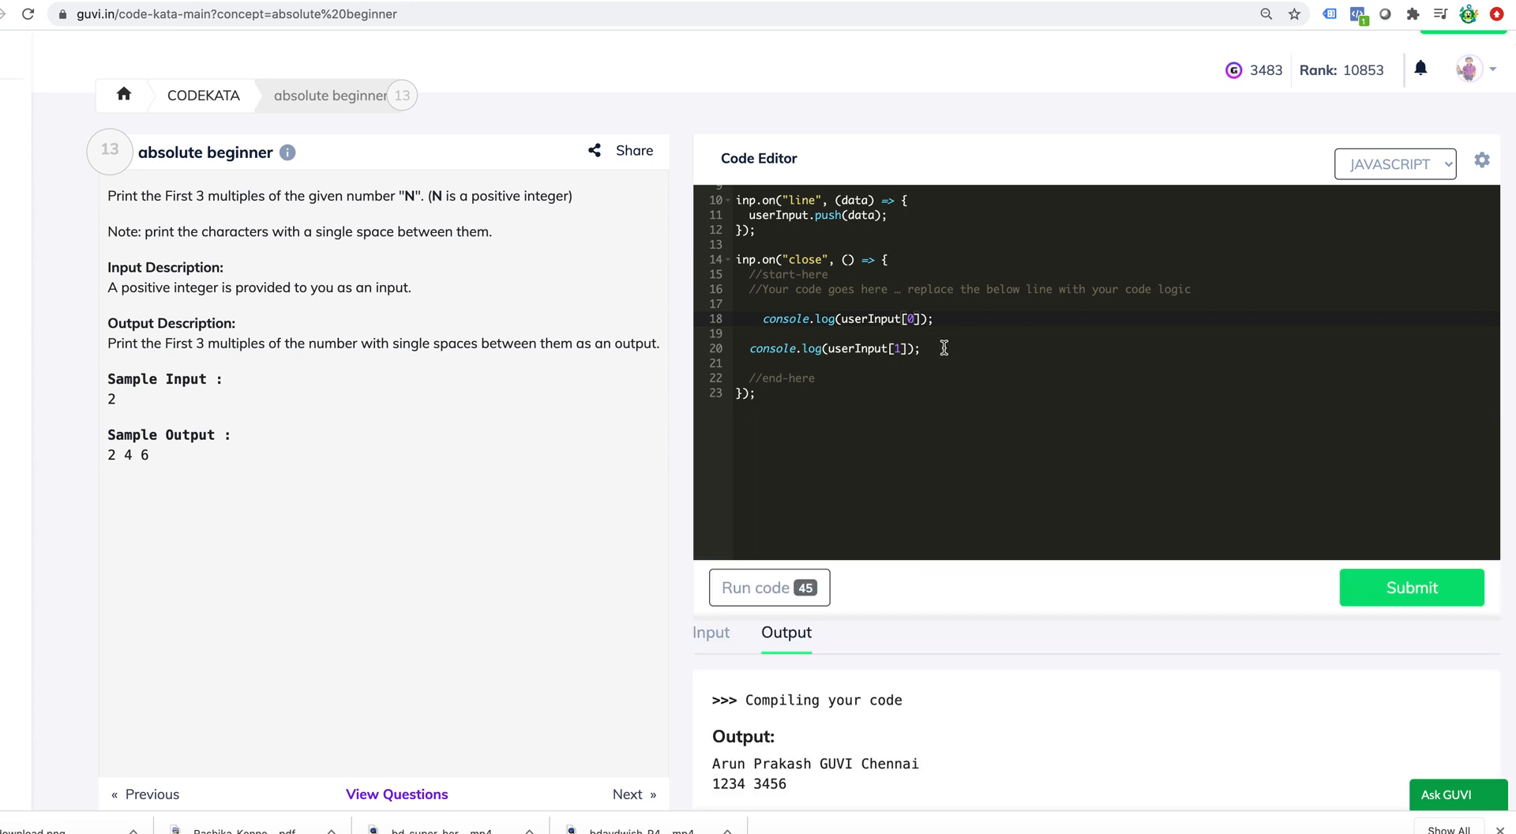
- Add console.log(userInput) and run to print the whole userInput array
text(console.log()
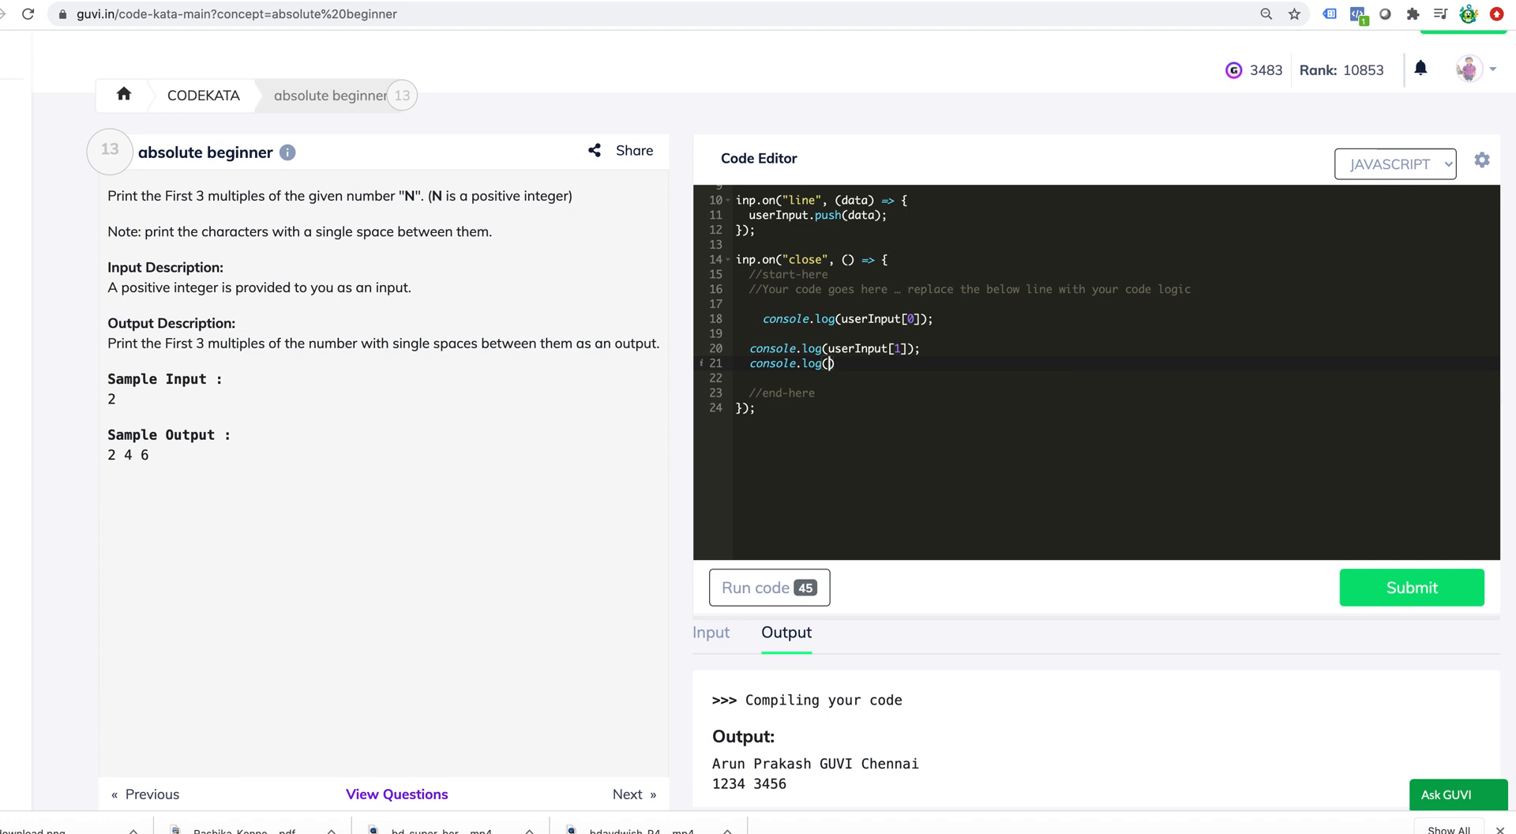
text(userInput)
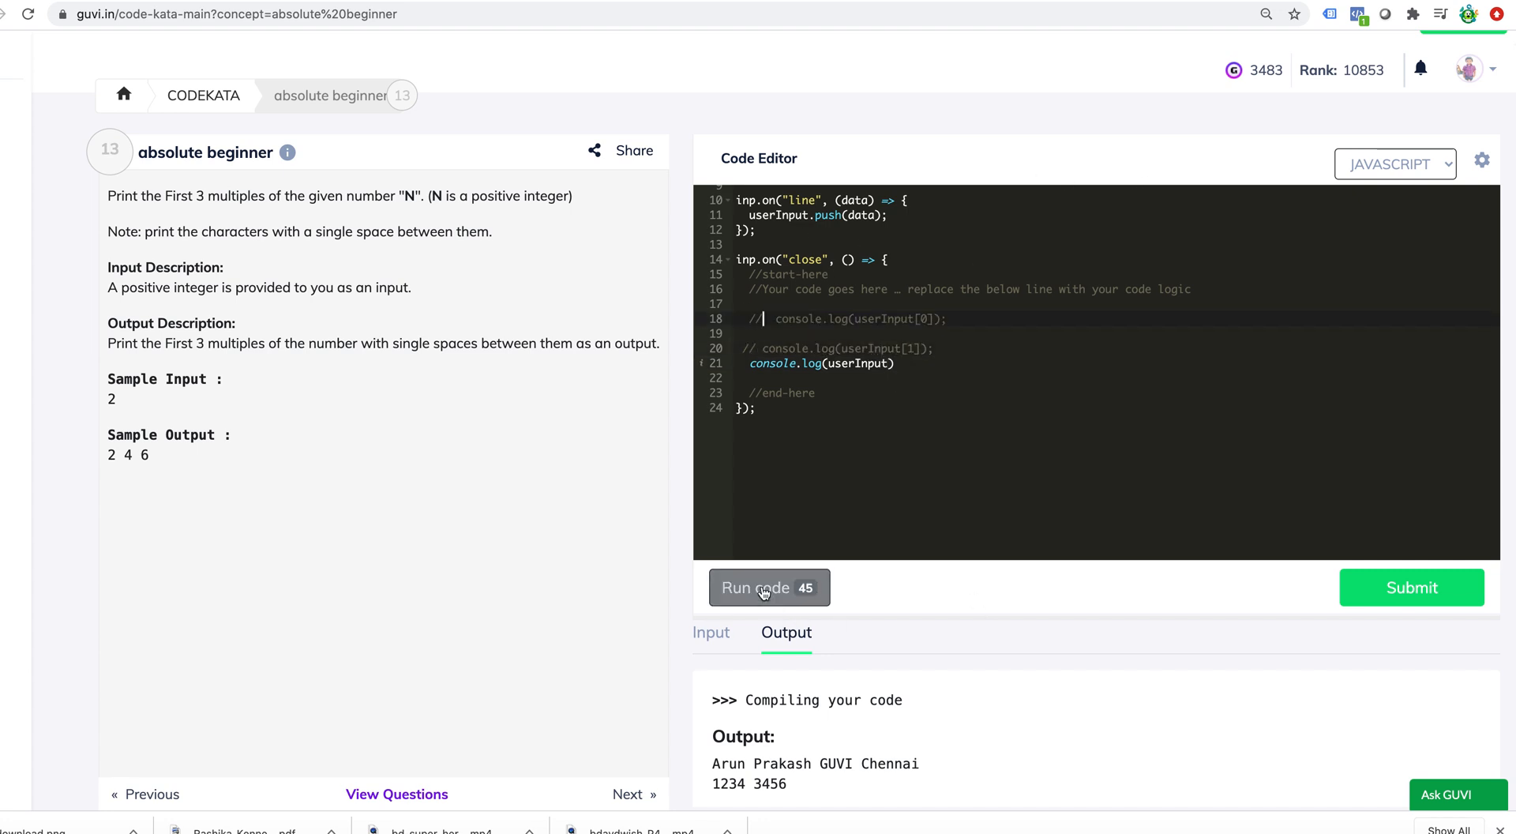
click(767, 588)
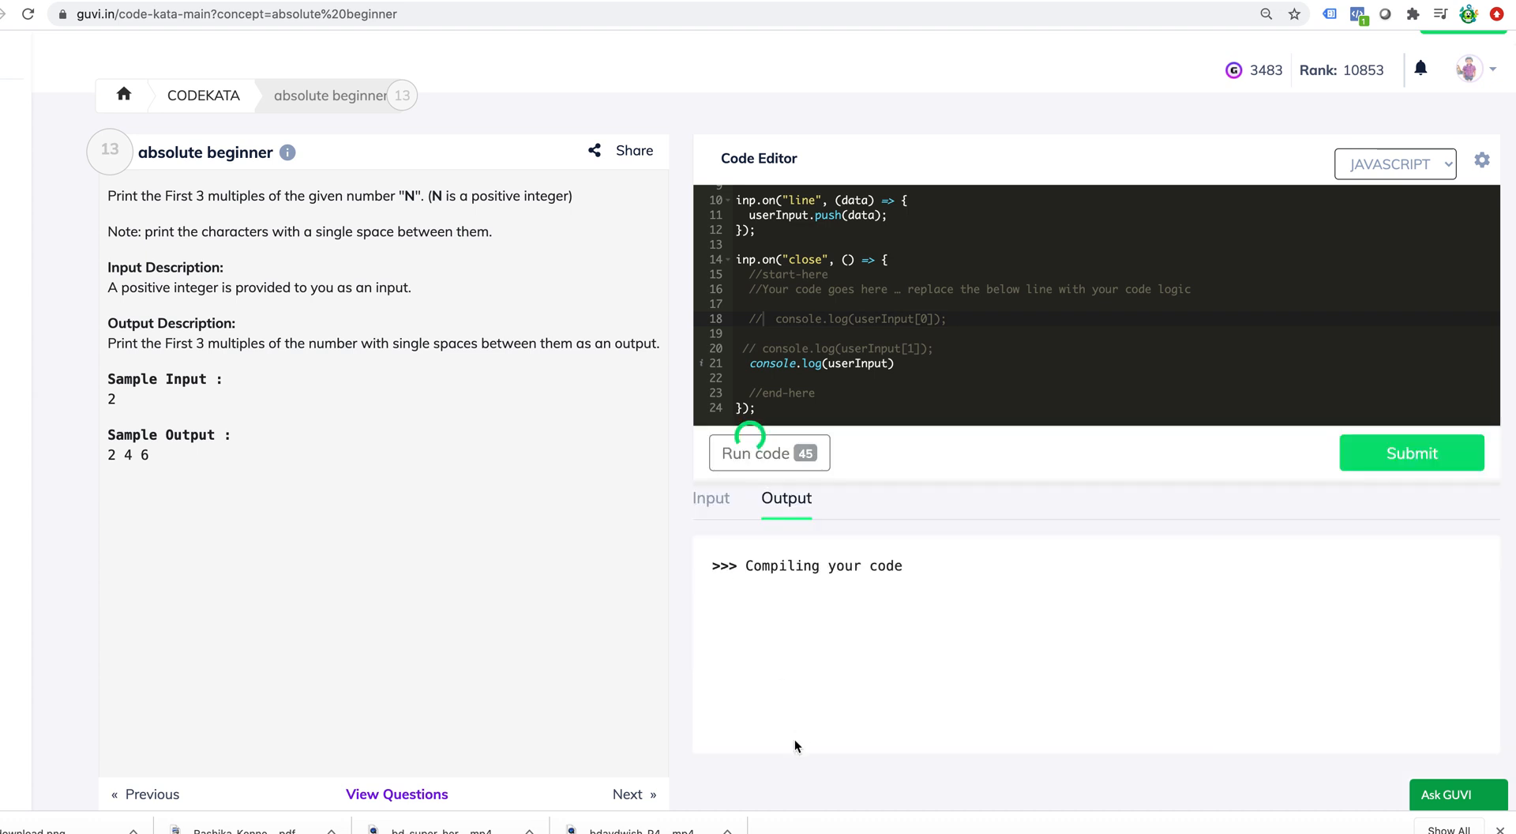
click(758, 452)
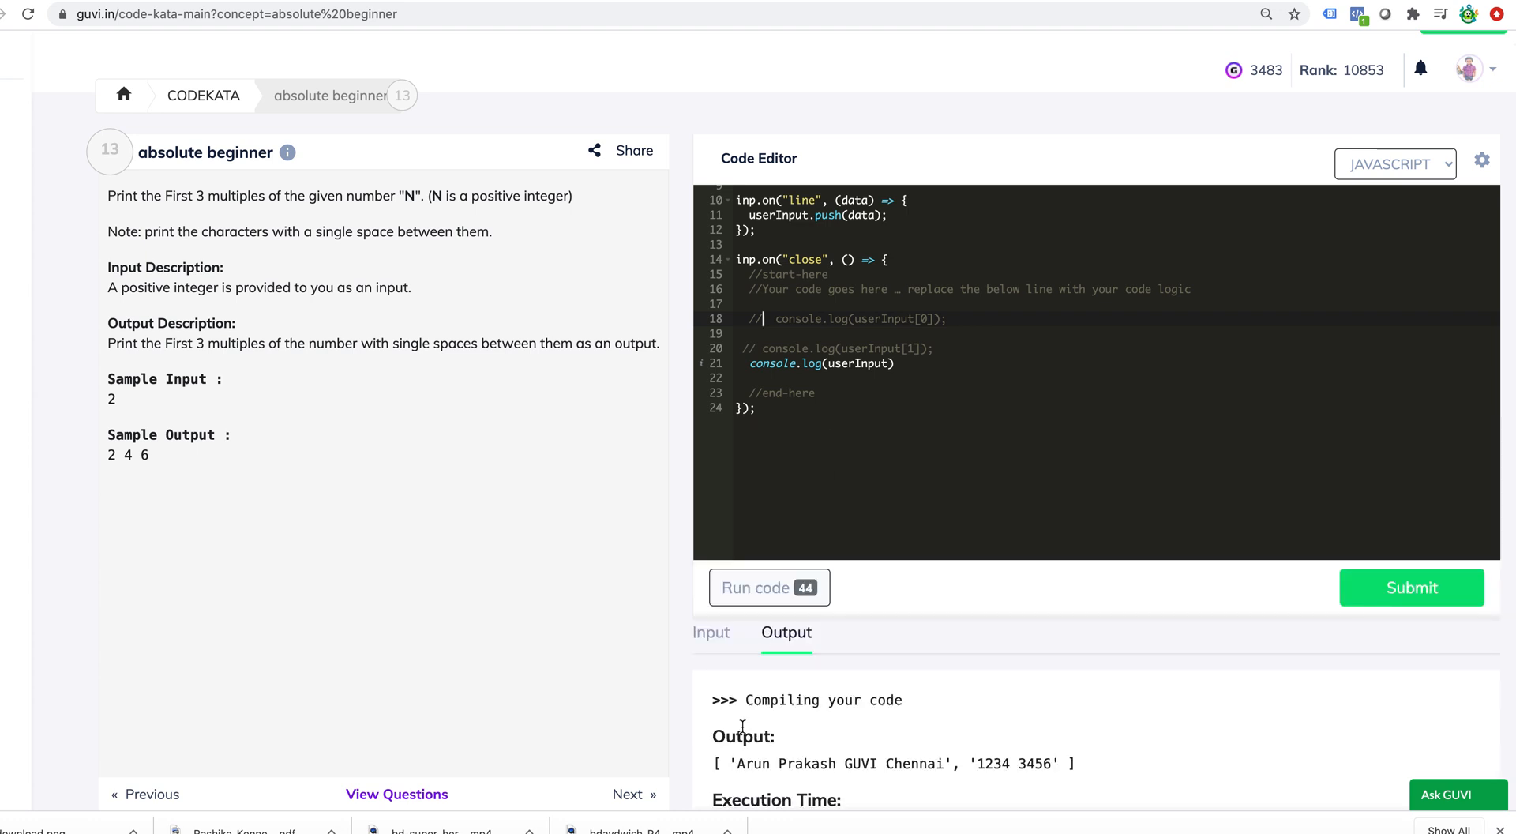
scroll(down, 3)
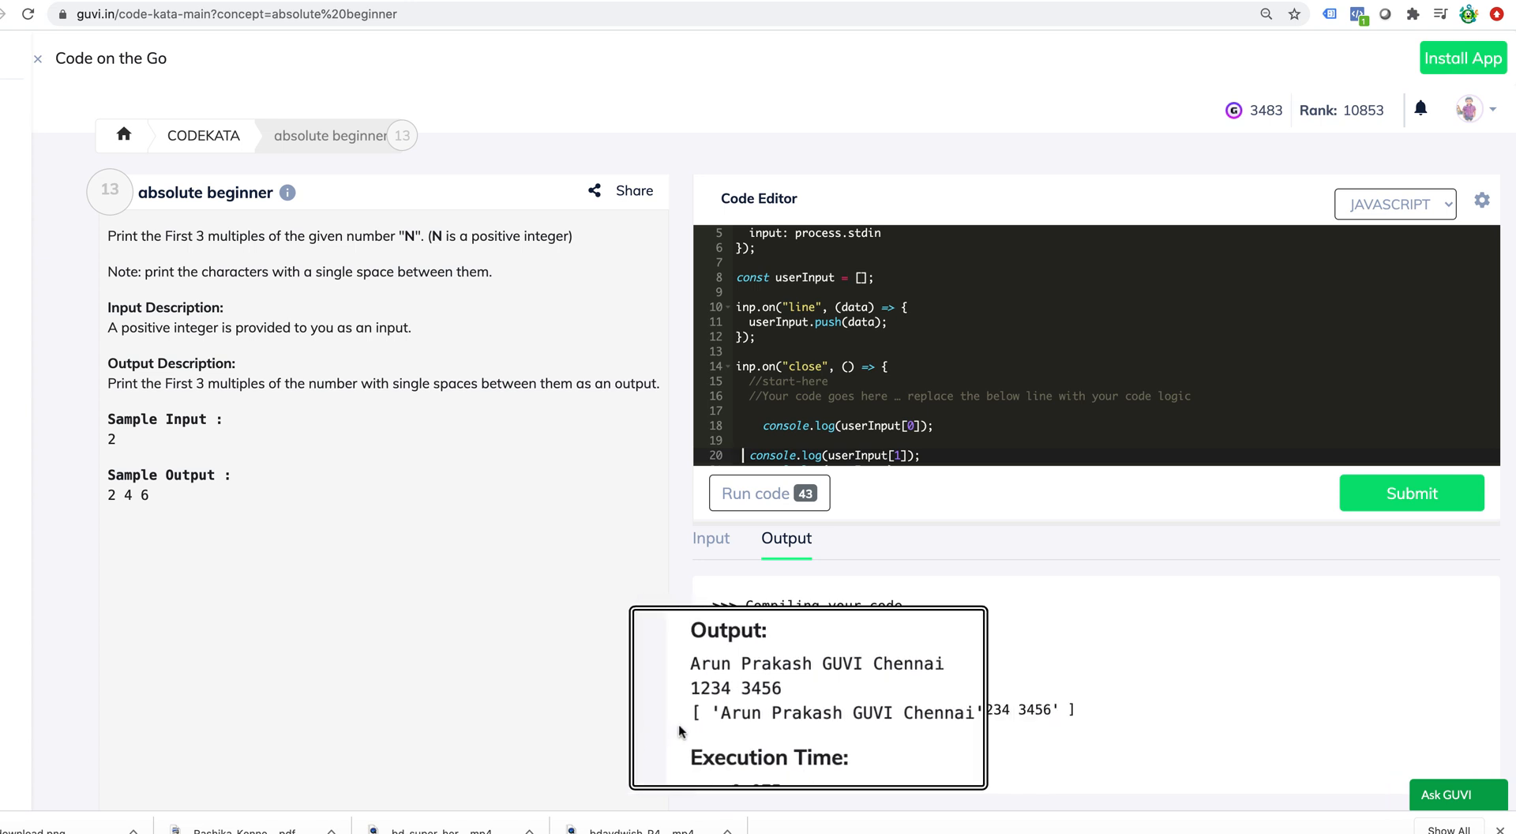
mouse_move(731, 720)
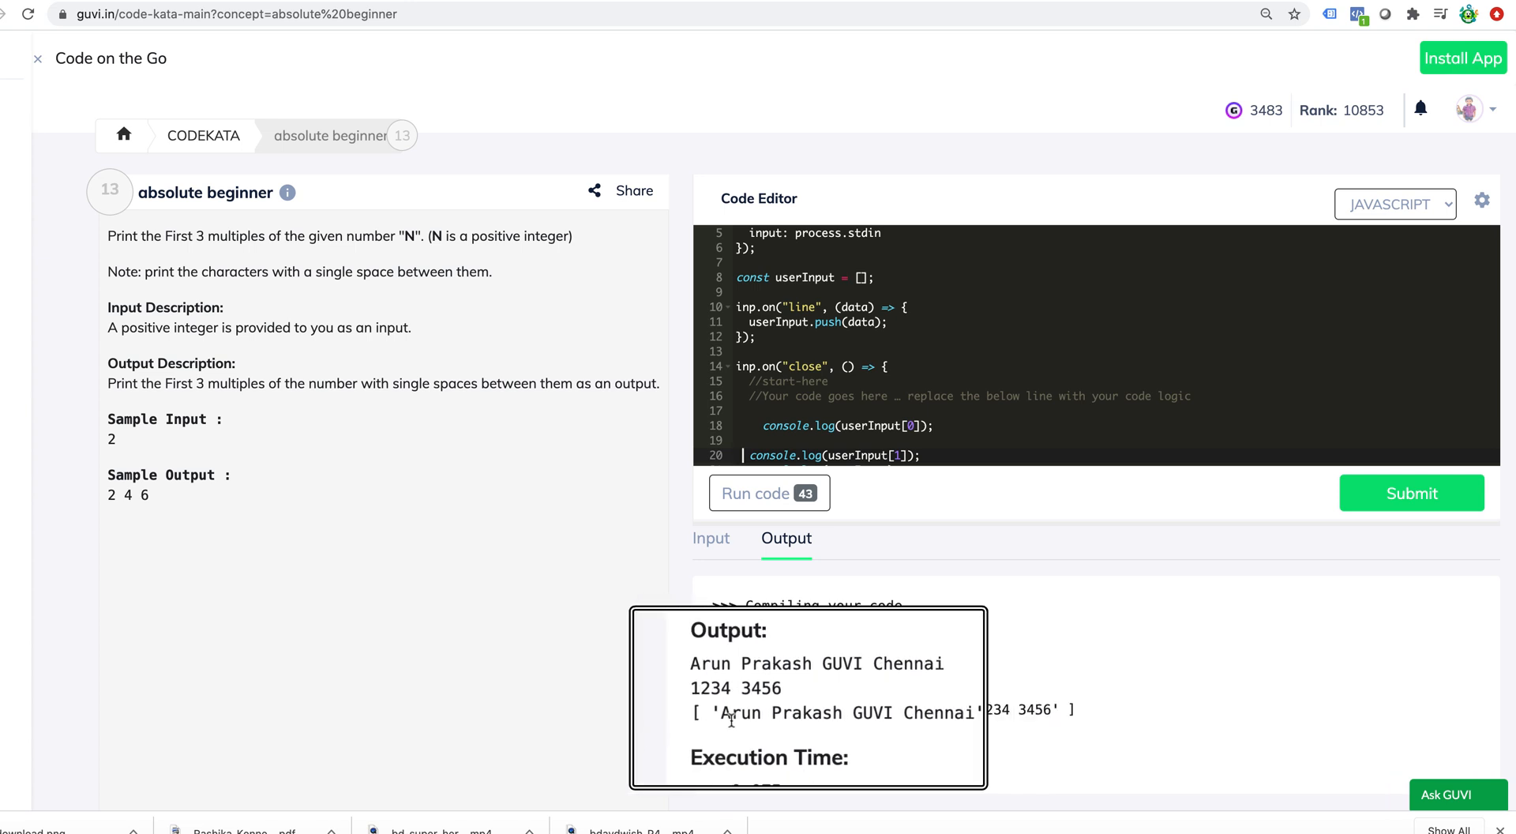